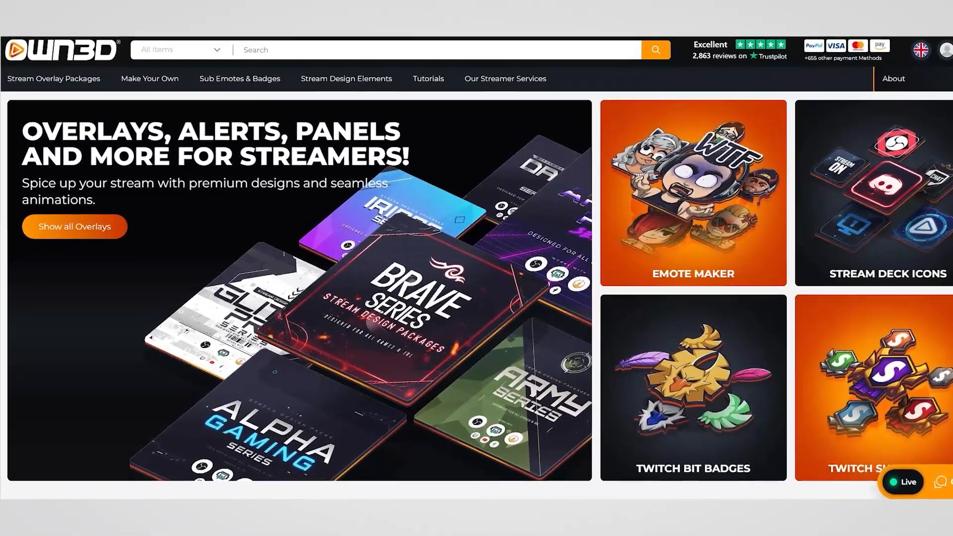
- Enter OWN3D's Emote Maker and browse to the next streamer character
click(692, 191)
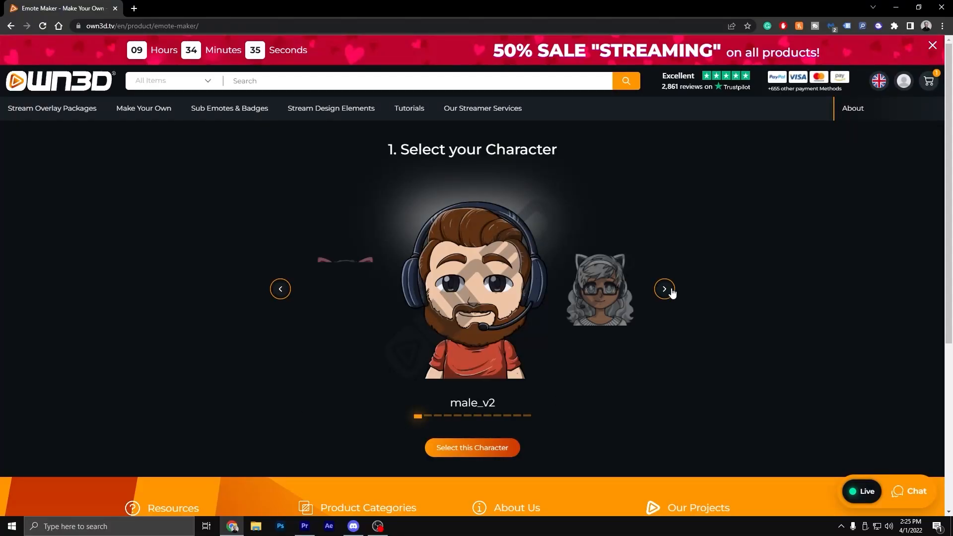
click(472, 448)
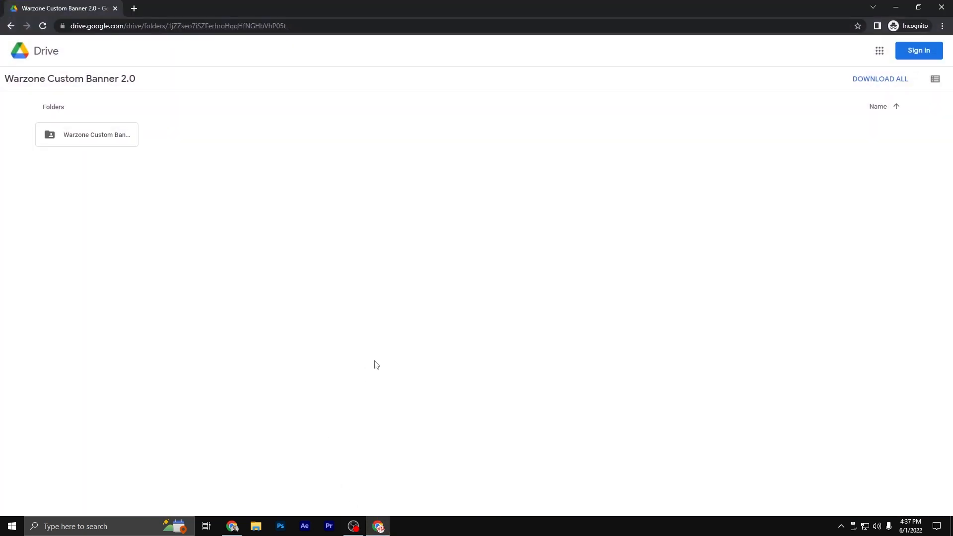
- Download the entire Warzone Custom Banner 2.0 folder as a zip archive
click(879, 78)
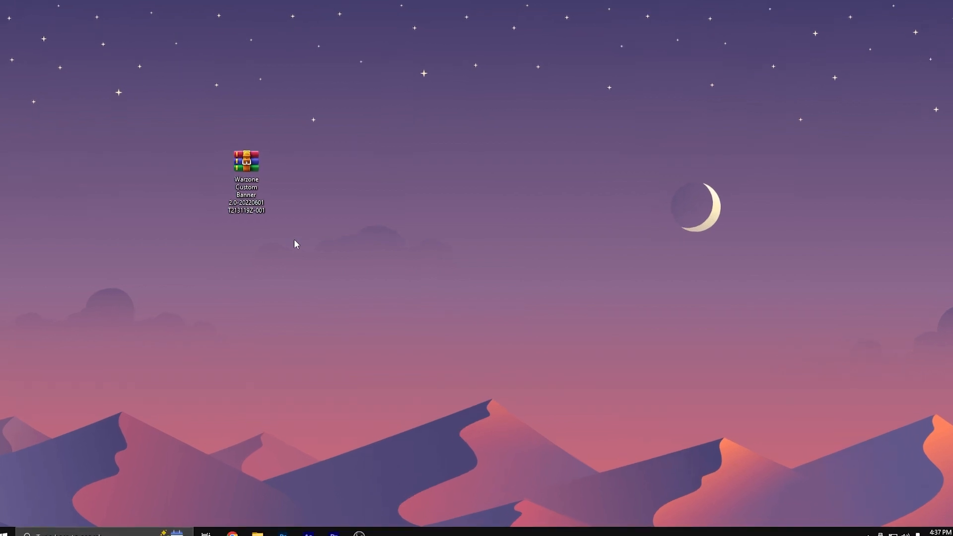
- Extract the downloaded zip into its own folder and enter the nested Warzone Custom Banner 2.0 folder
right_click(246, 160)
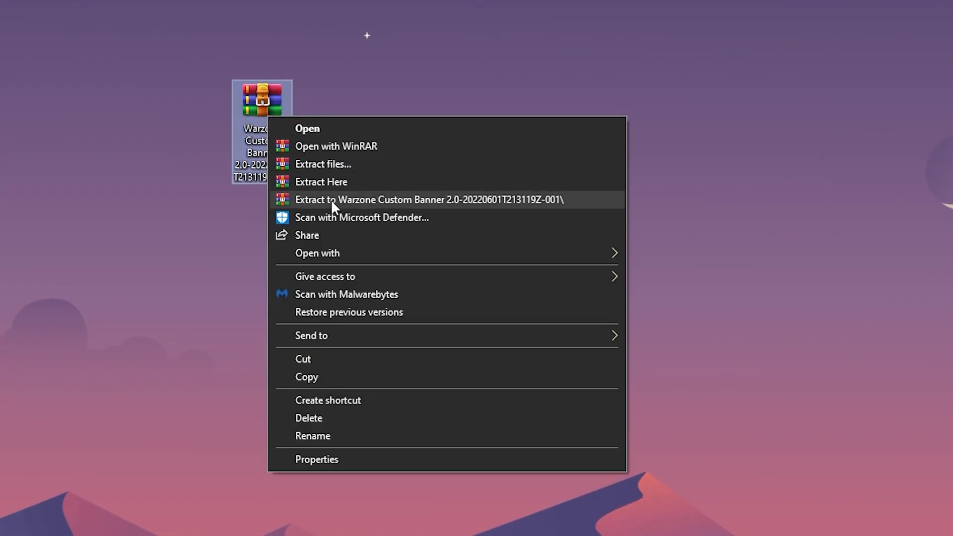
click(427, 199)
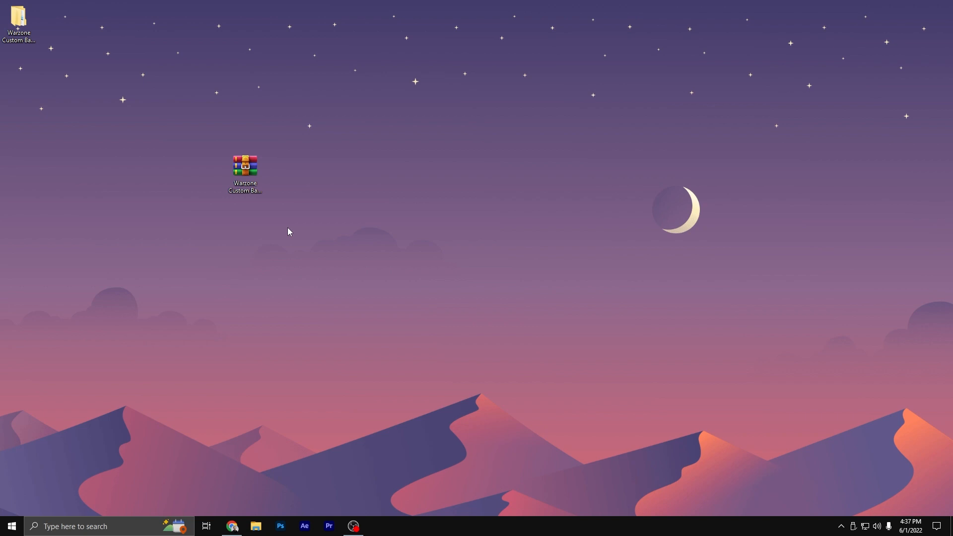
double_click(244, 166)
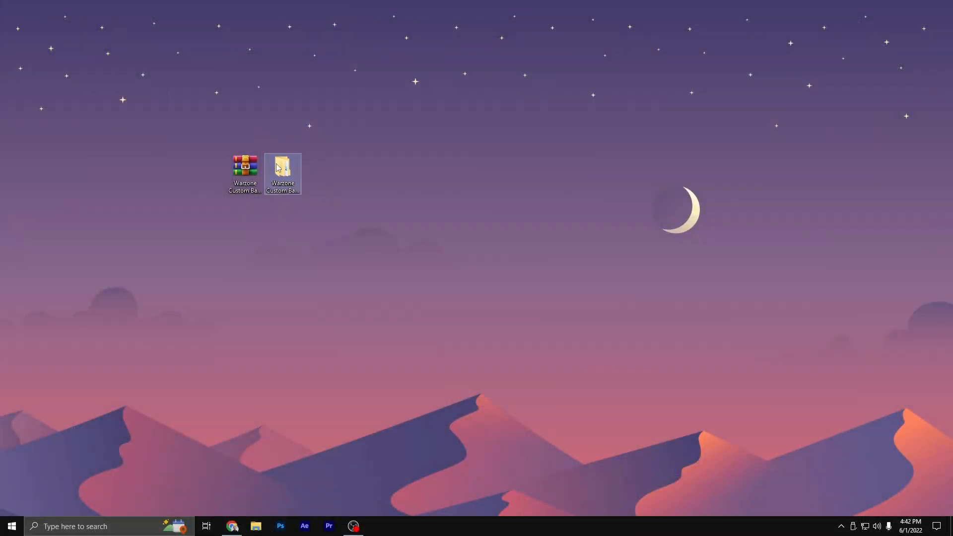
double_click(282, 168)
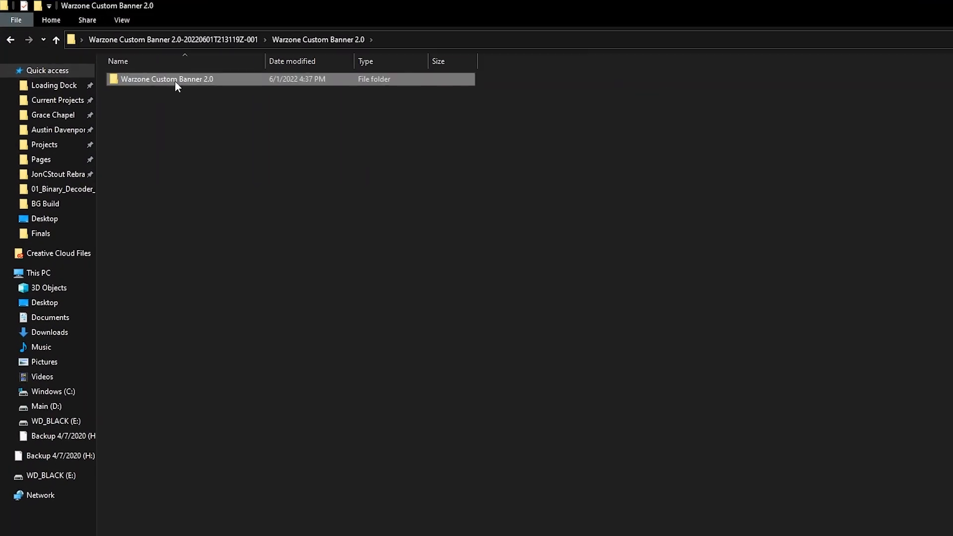
double_click(167, 80)
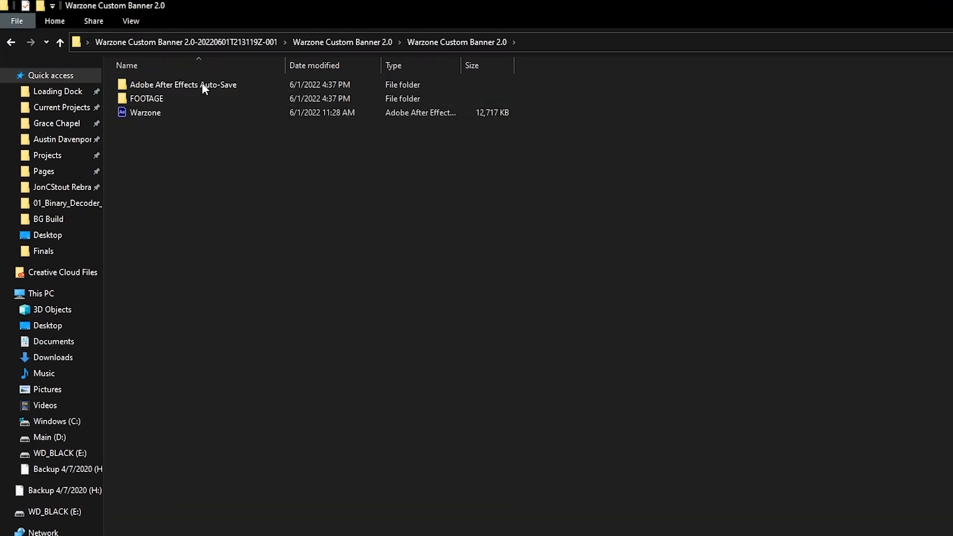
- Install the PRIMETIME font found inside the FOOTAGE folder
click(146, 99)
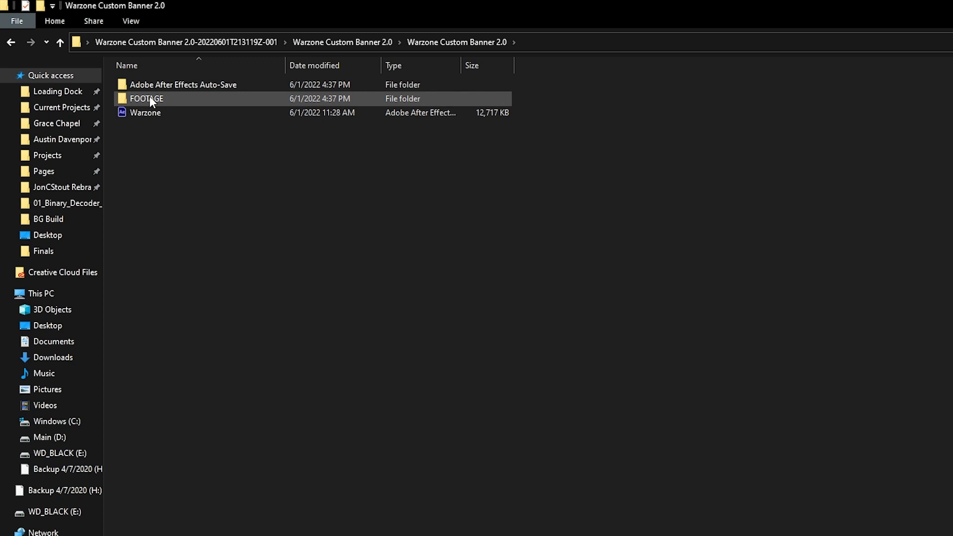
double_click(146, 98)
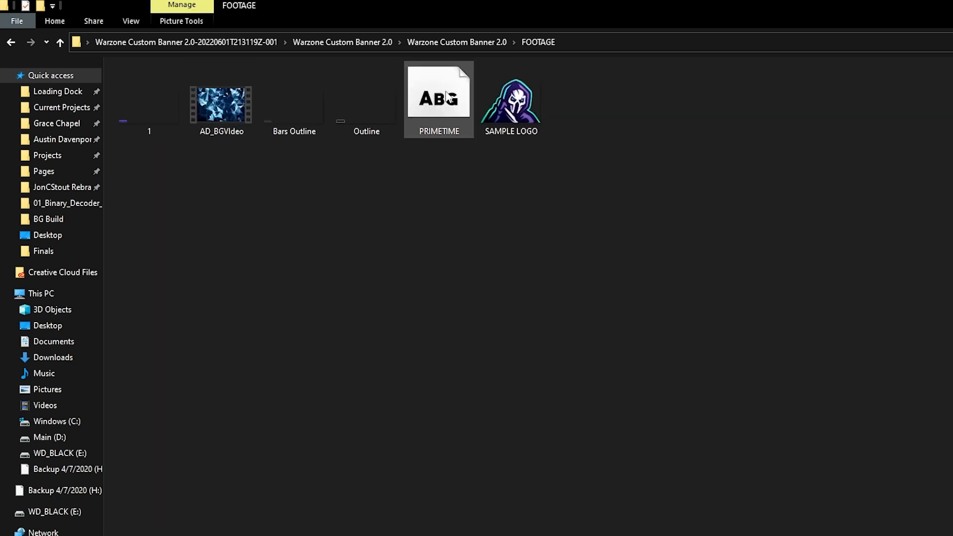
right_click(438, 99)
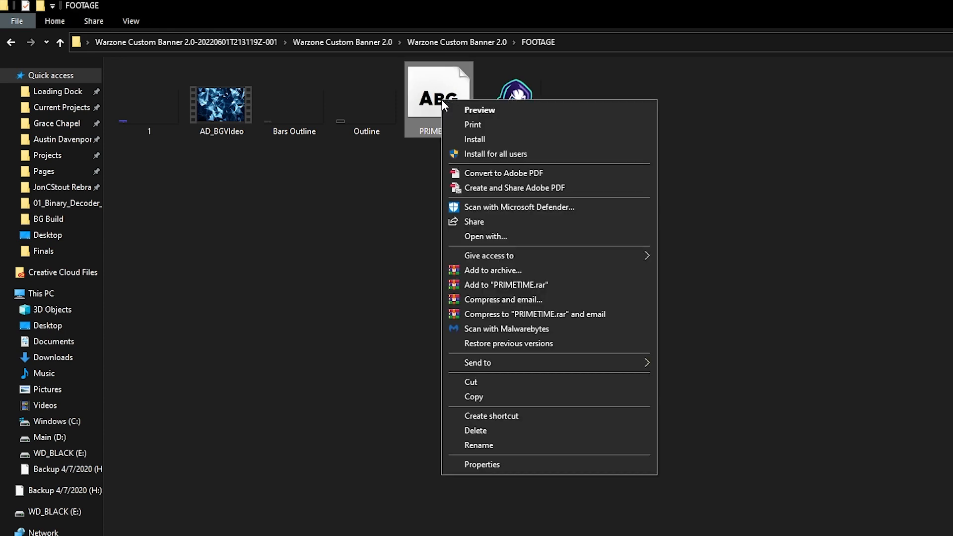
click(474, 139)
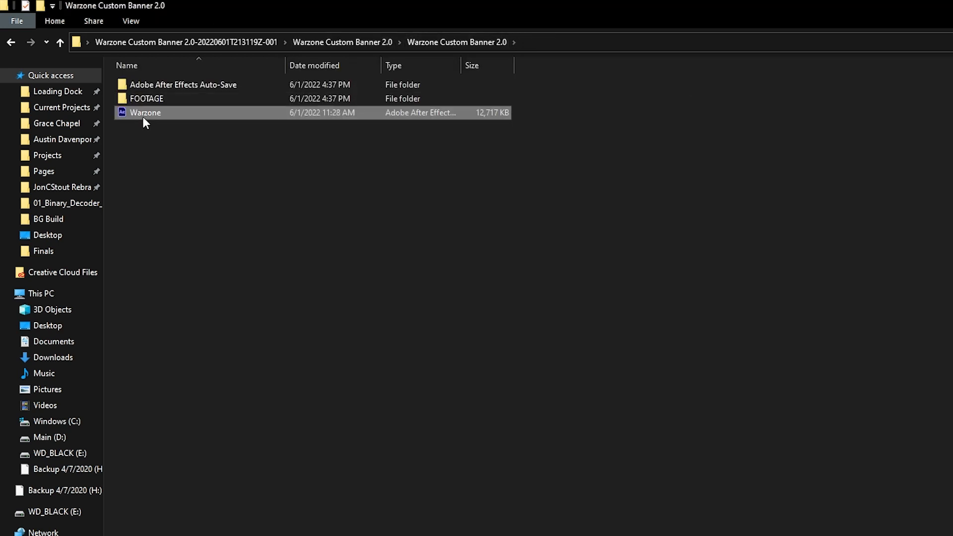
- Load Warzone.aep in After Effects and dismiss the Resolve Fonts warning
double_click(145, 112)
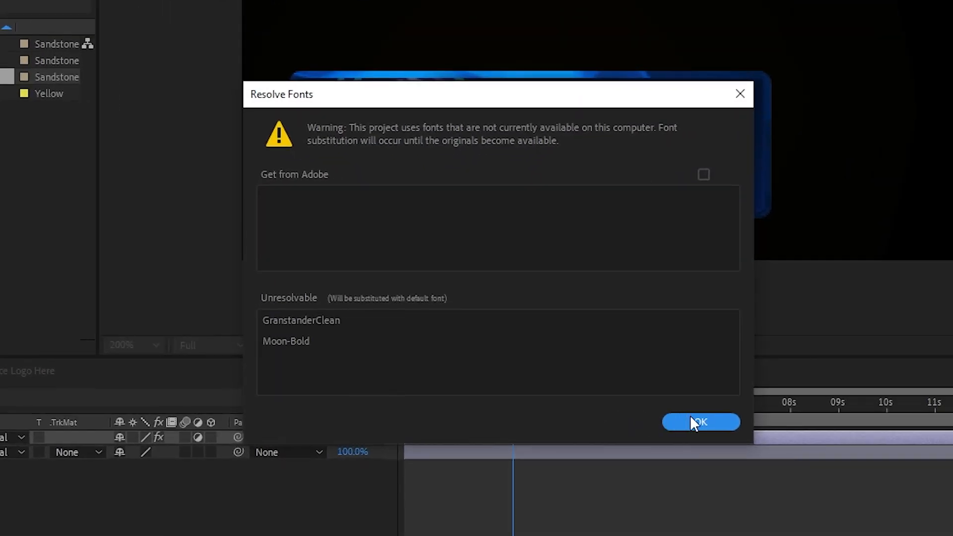
click(699, 422)
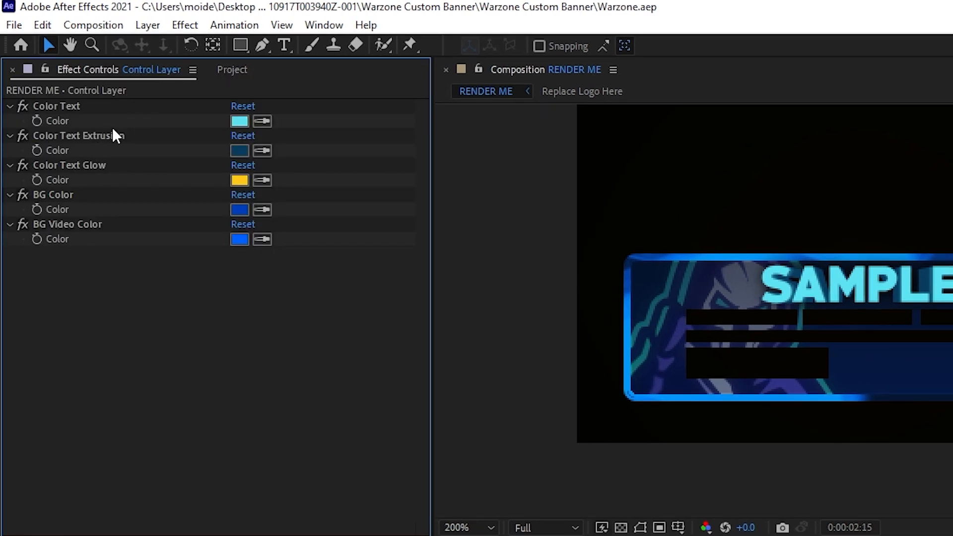
mouse_move(140, 176)
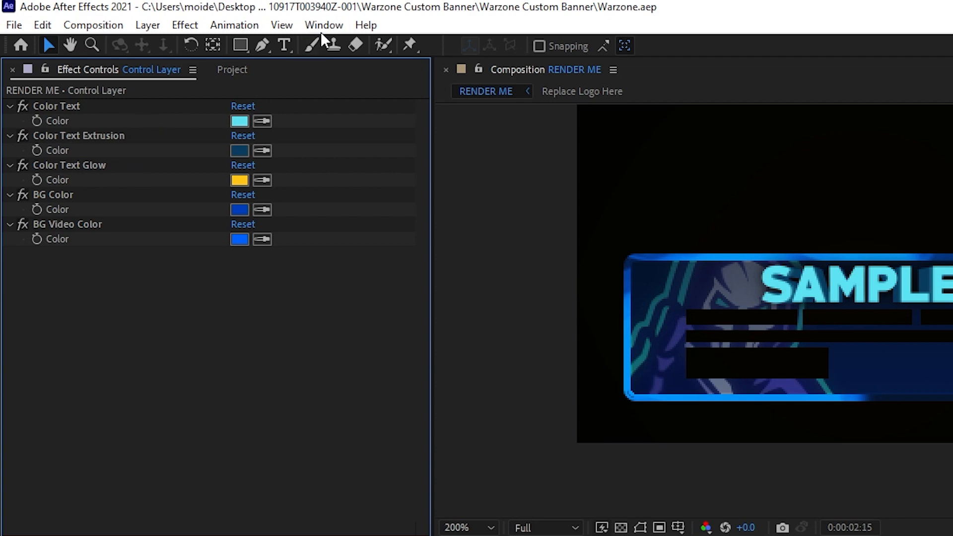
- Recolour the Control Layer's text, extrusion, glow and background video swatches to red shades
click(323, 25)
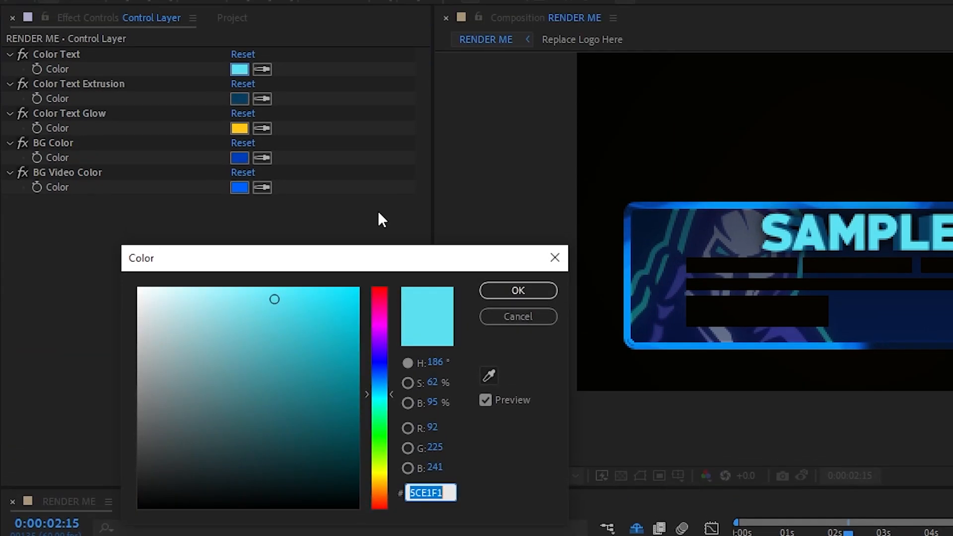
click(517, 290)
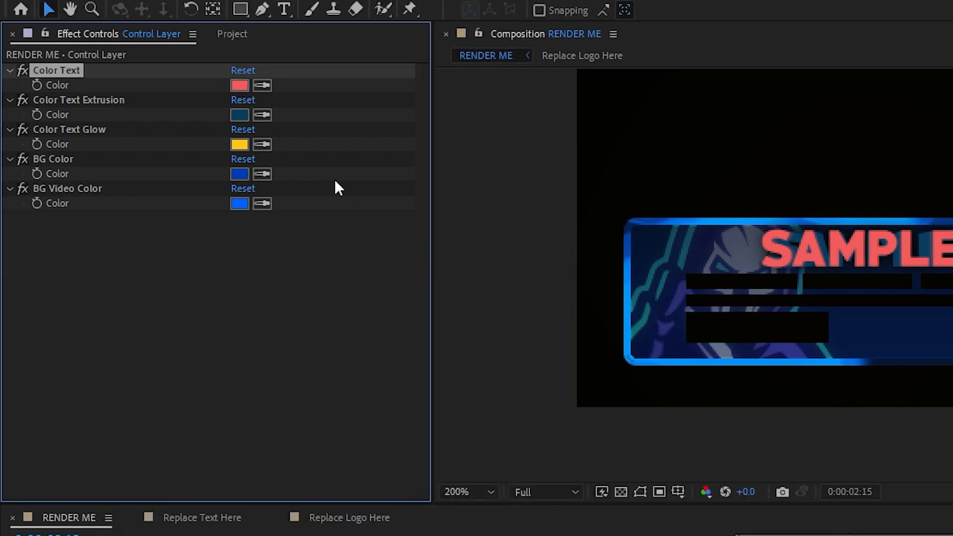
click(239, 115)
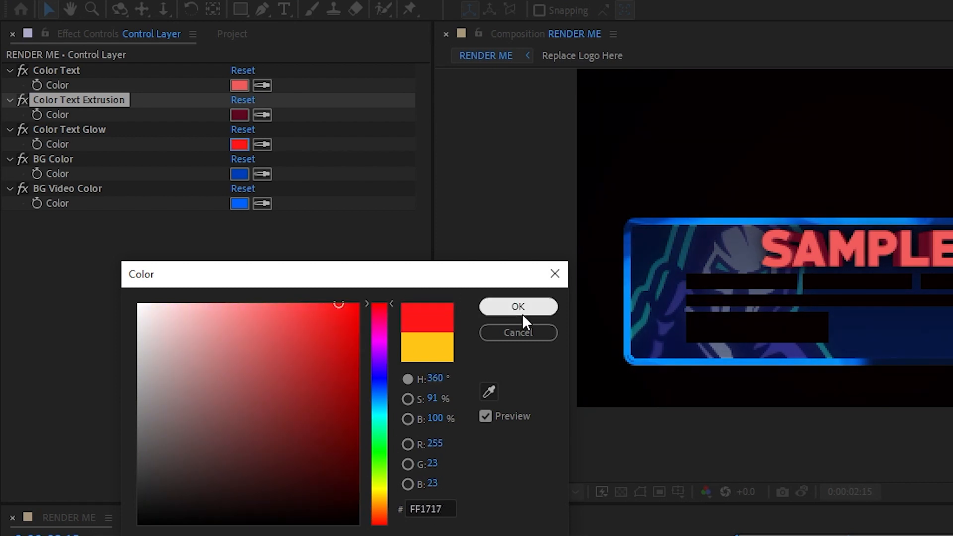
click(517, 306)
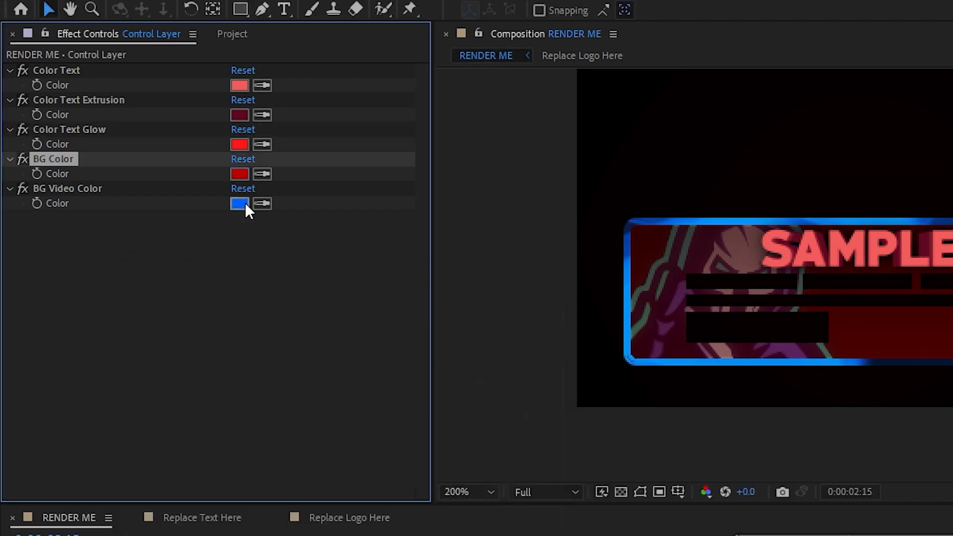
click(240, 202)
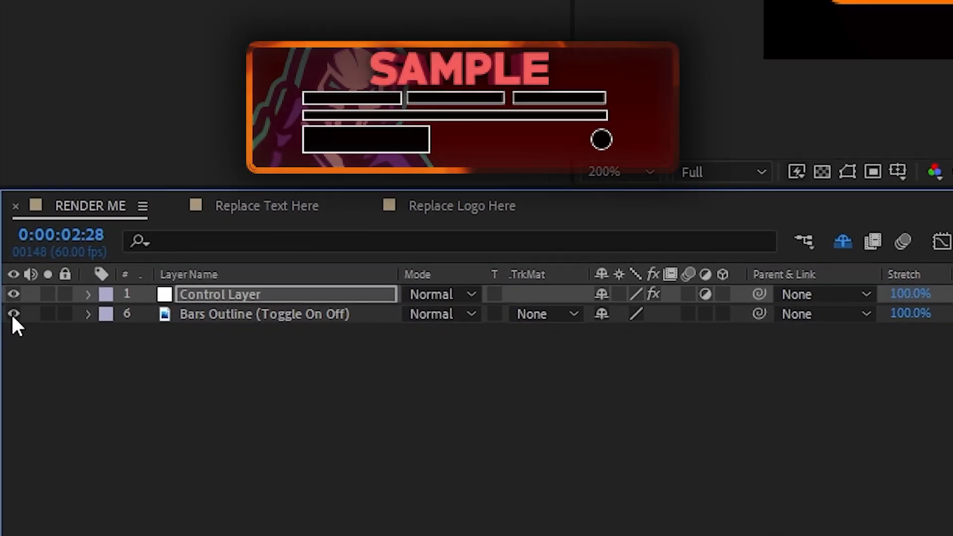
- Hide the Bars Outline layer via its eye icon in the RENDER ME timeline
click(13, 313)
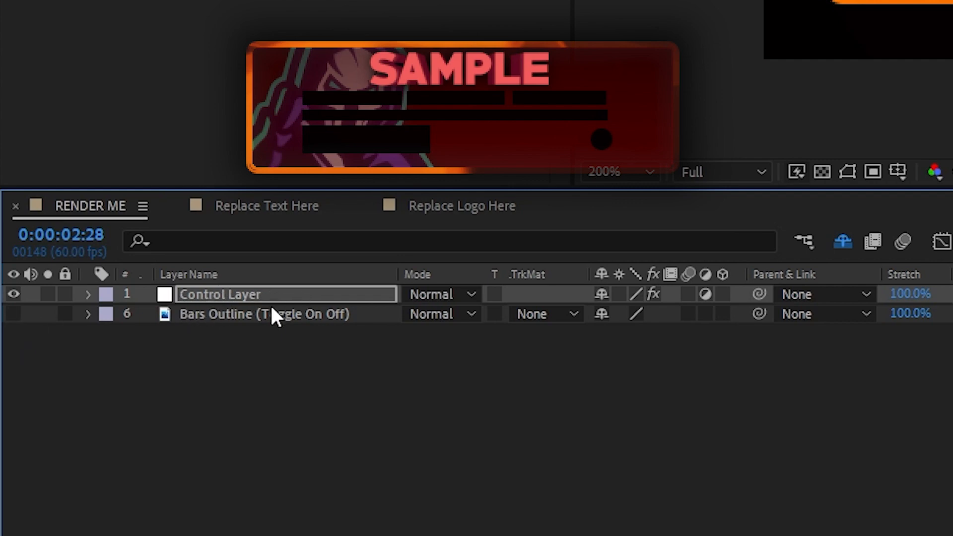
click(12, 314)
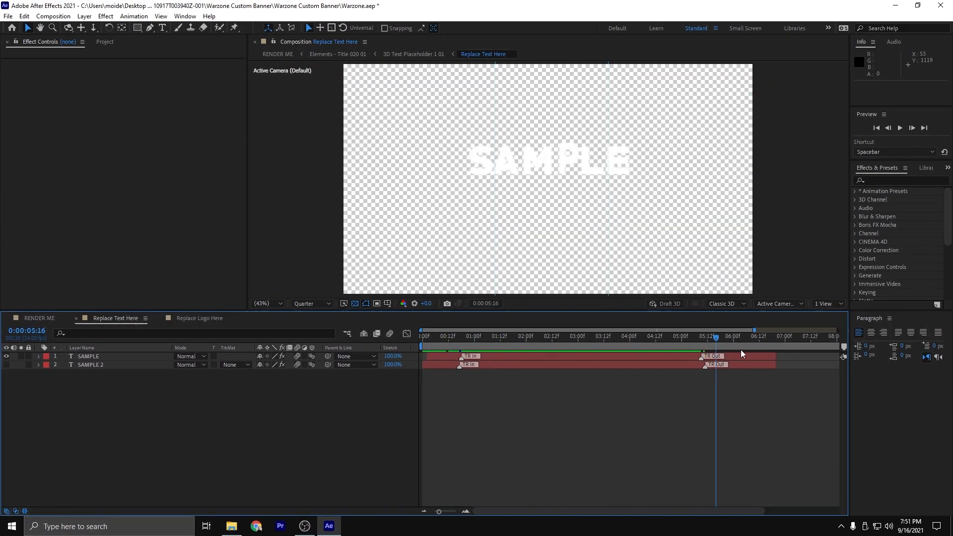
- Show the transparent background as black and give the SAMPLE text a script font in the Character panel
click(495, 335)
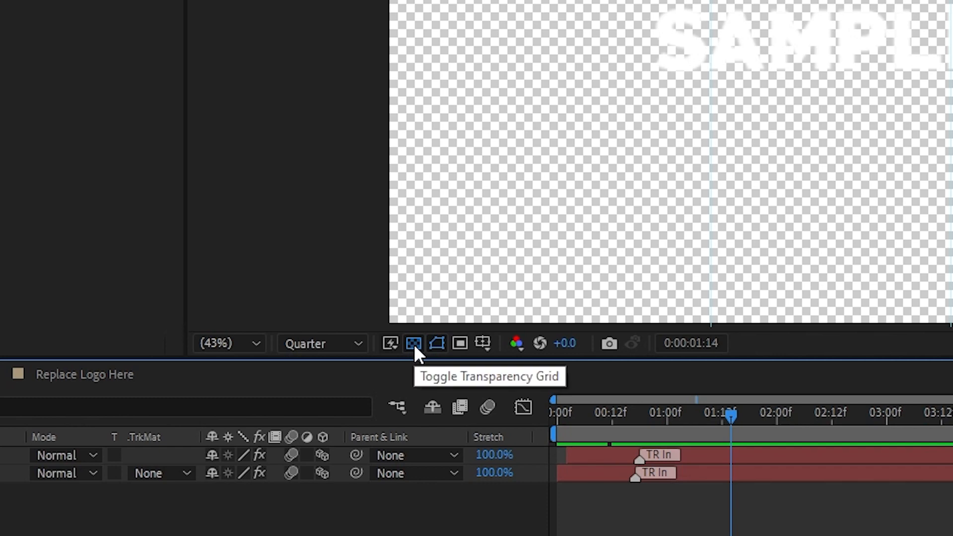
click(413, 342)
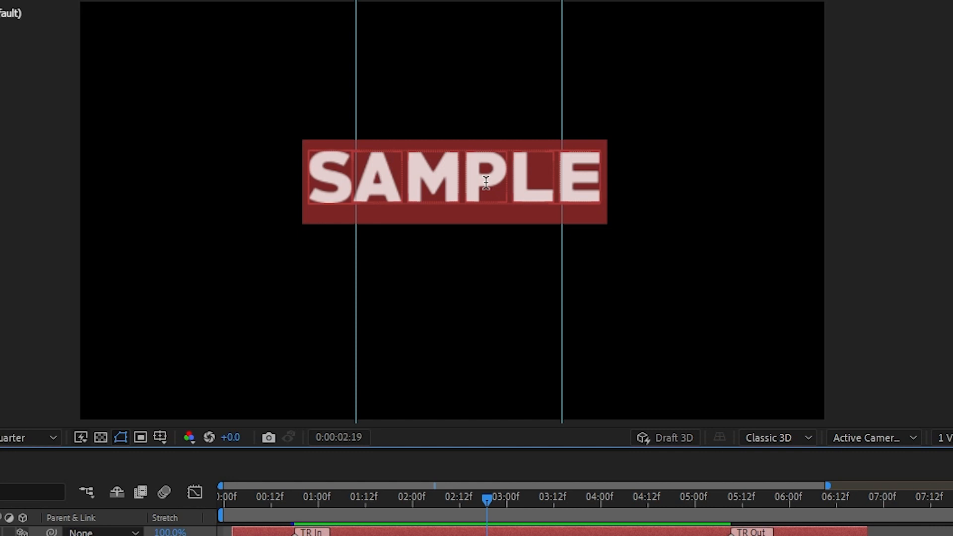
mouse_move(644, 128)
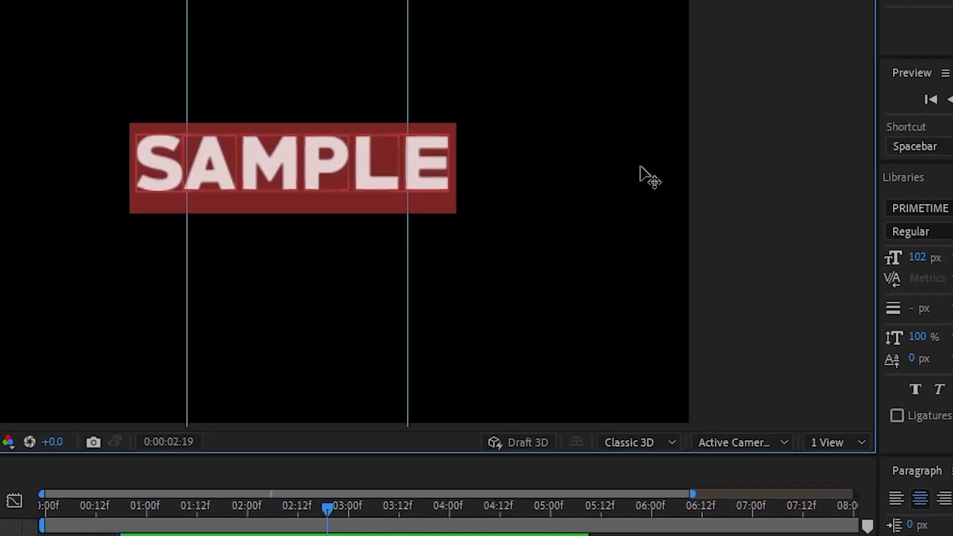
click(863, 195)
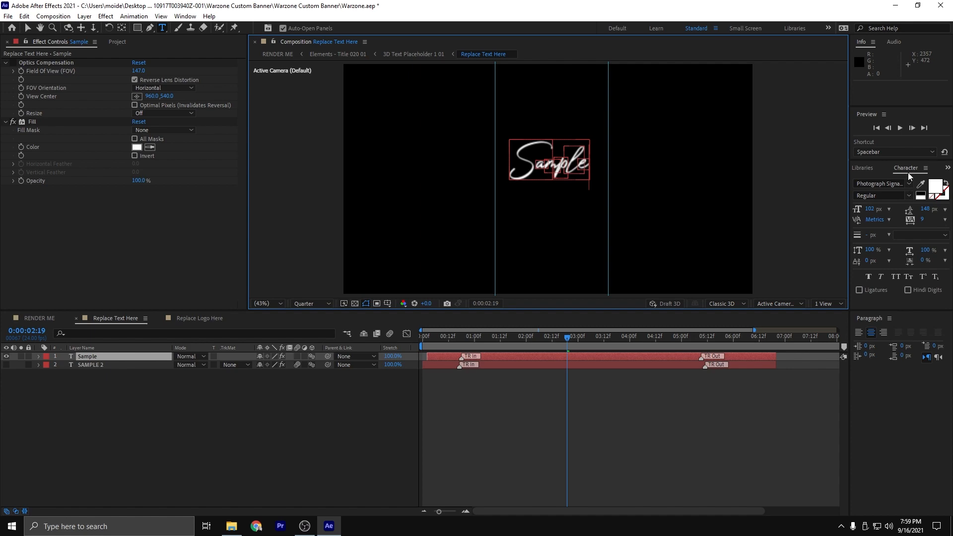
mouse_move(869, 180)
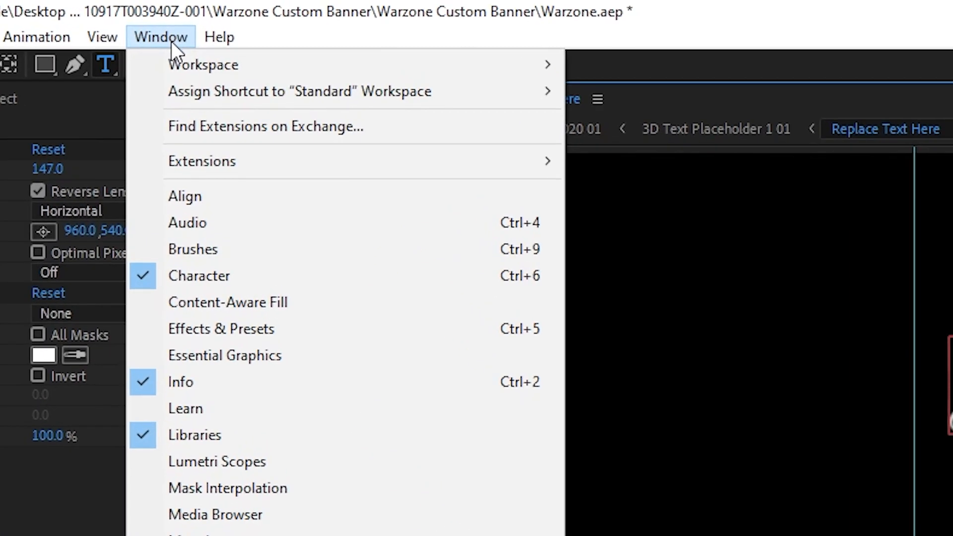
mouse_move(198, 275)
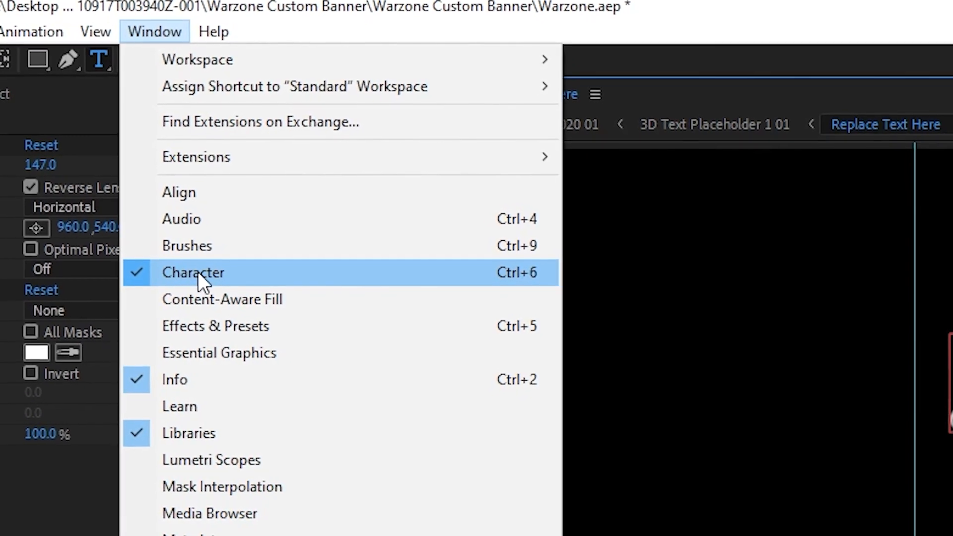
- Bring up the Character panel from the Window menu to adjust text settings
click(193, 272)
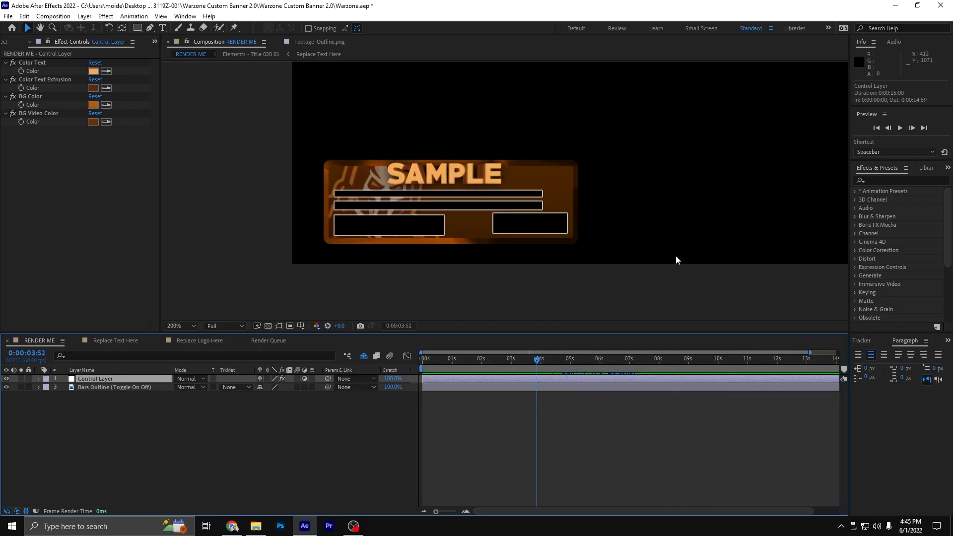
mouse_move(727, 351)
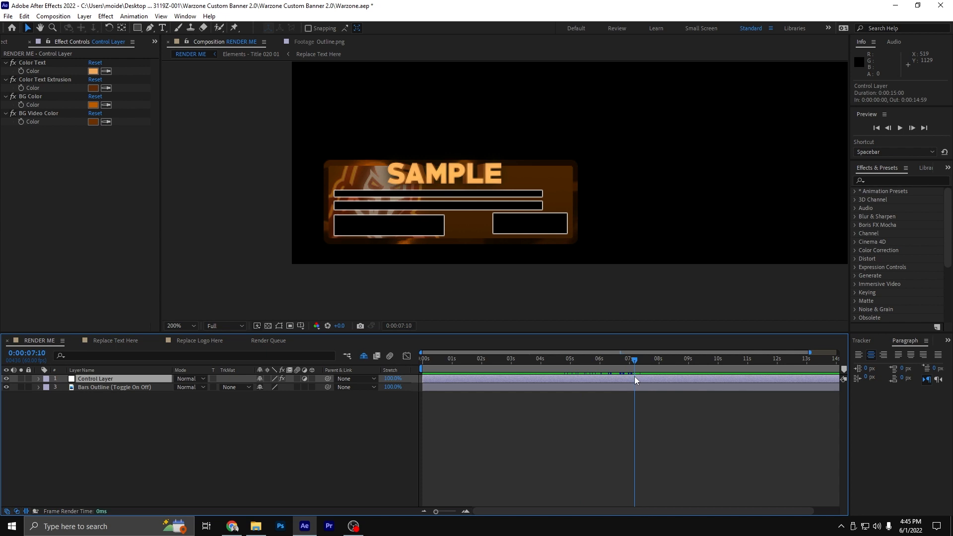
mouse_move(221, 504)
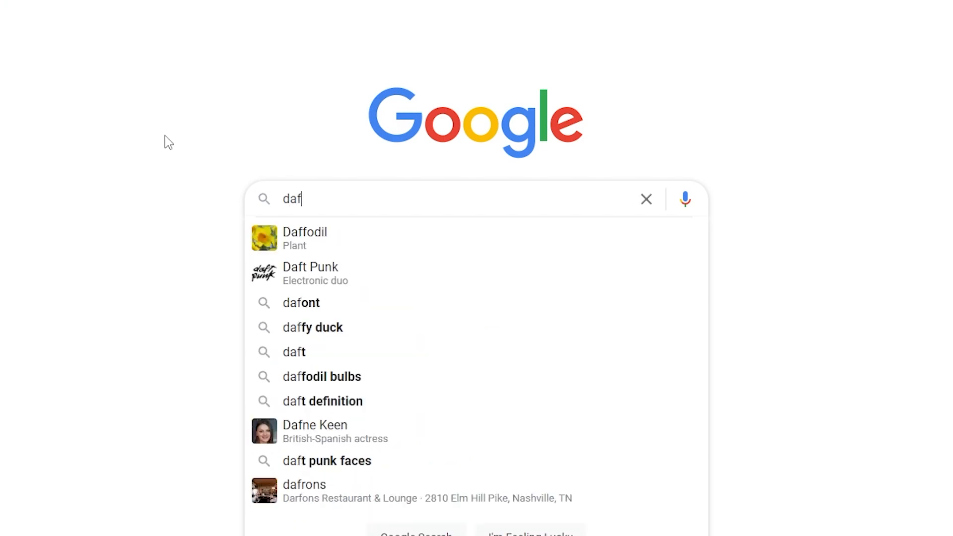
- Reach dafont.com via Google and browse the Basic > Sans serif category
click(301, 303)
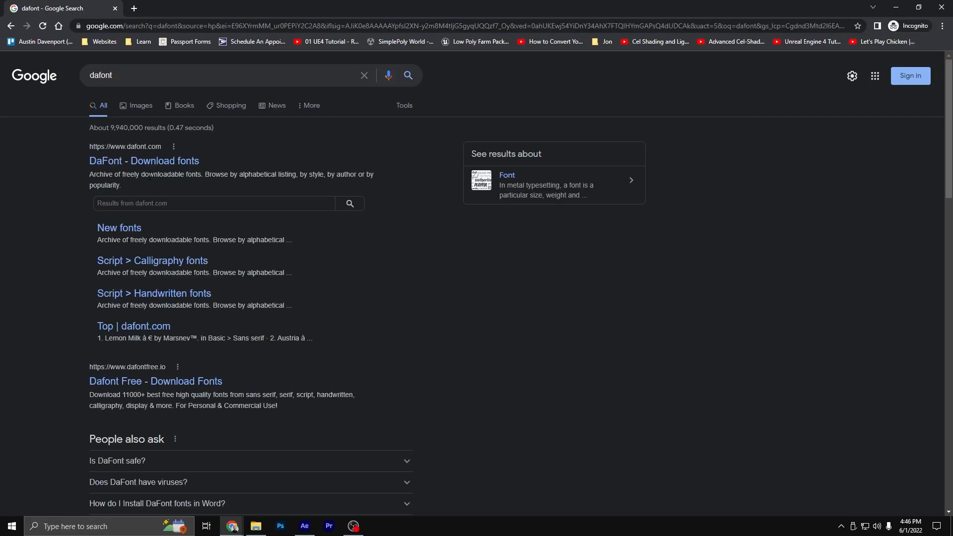
click(143, 161)
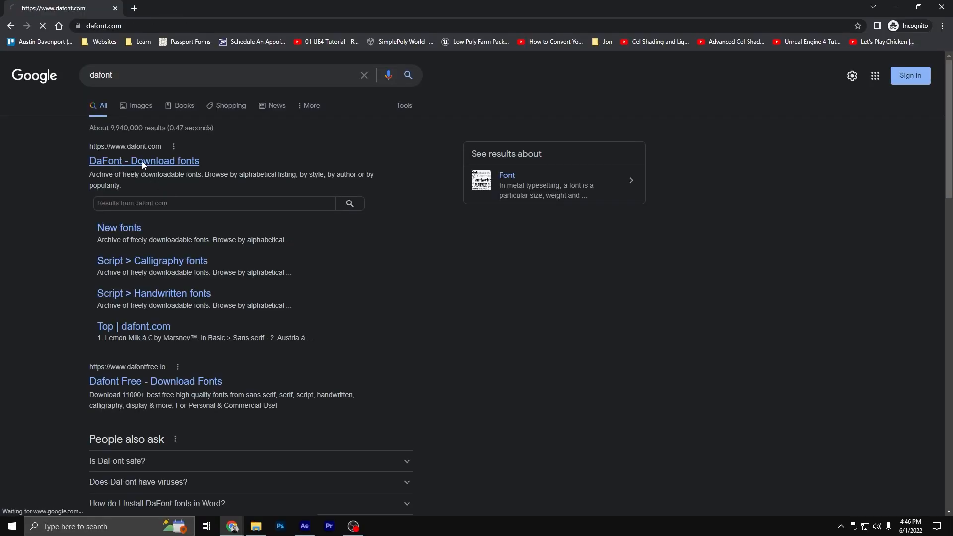
click(144, 160)
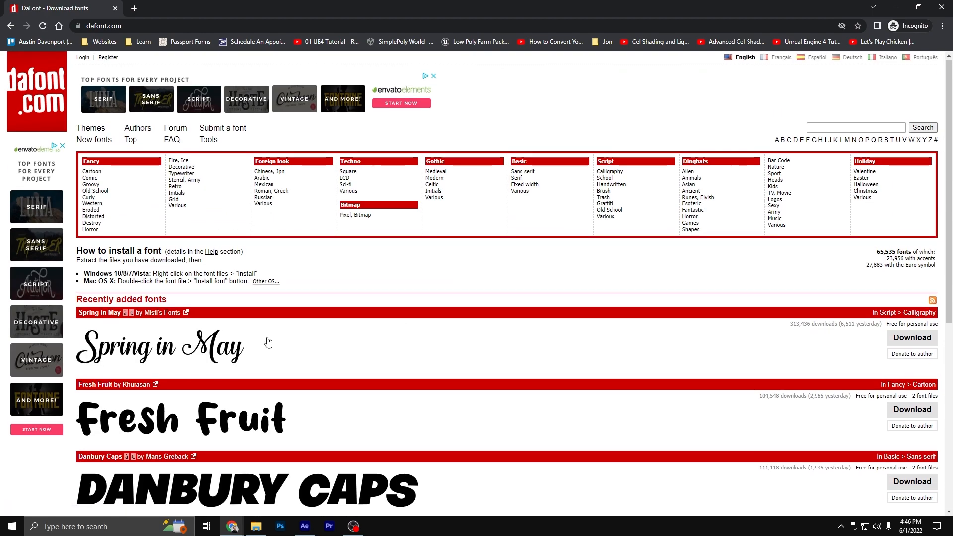
scroll(down, 3)
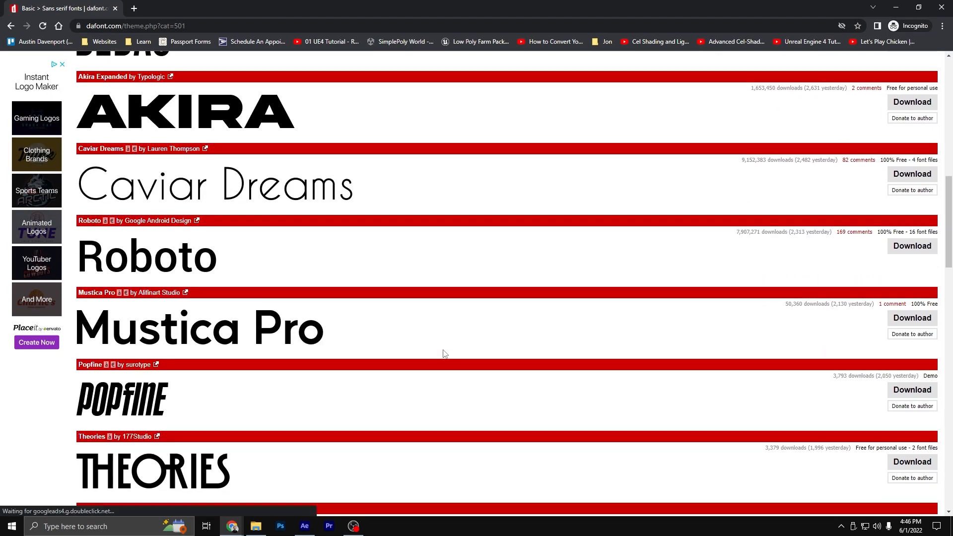
scroll(down, 3)
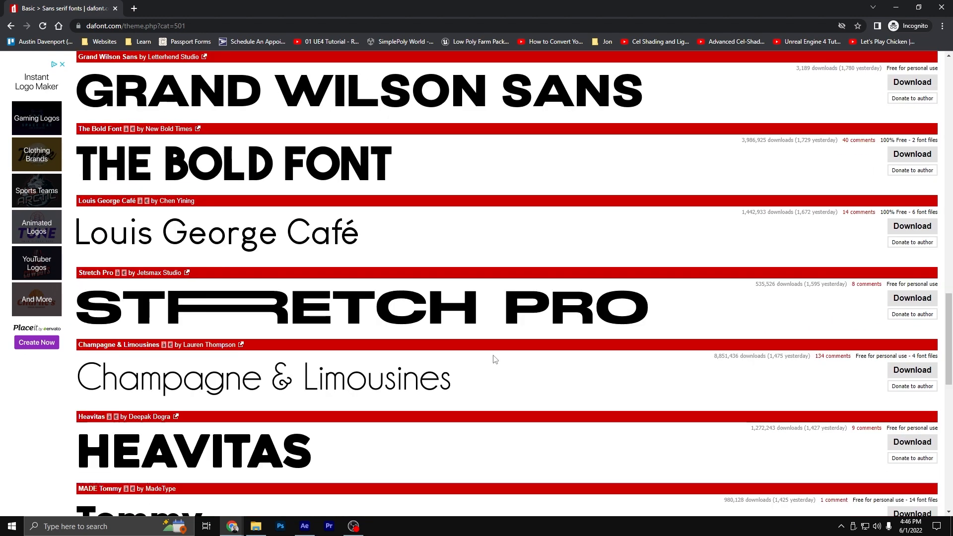
- Download the MADE Tommy font archive and save it into the Loading Dock folder
click(911, 364)
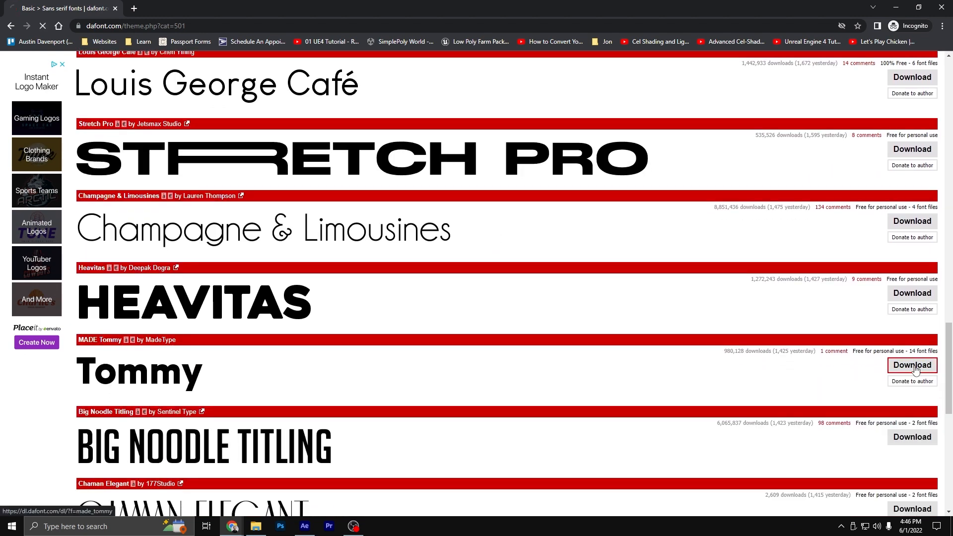
click(911, 364)
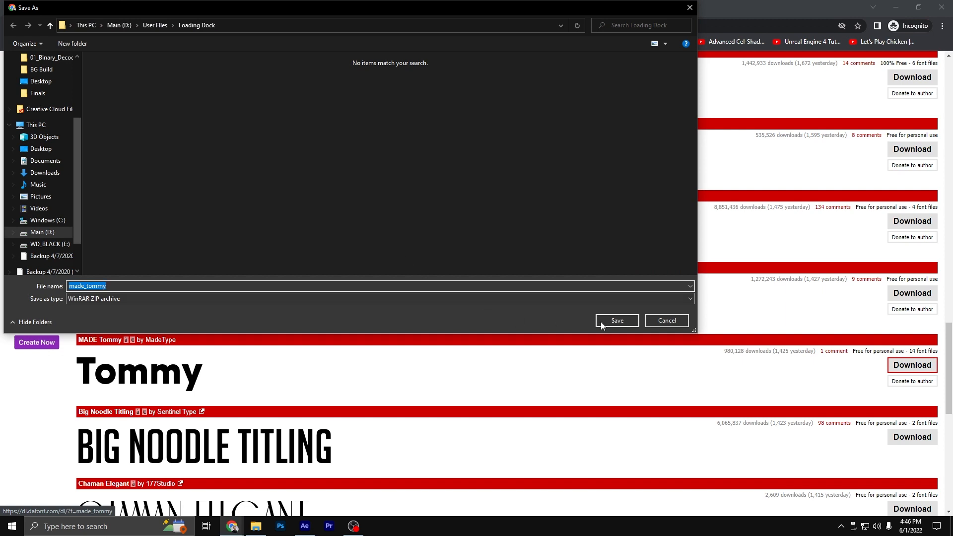
click(615, 320)
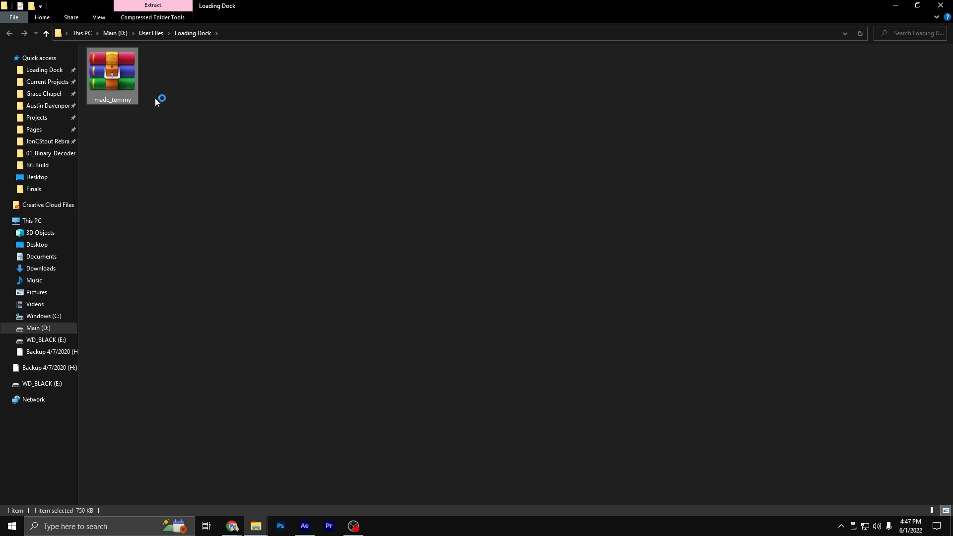
- Install all MADE Tommy font files from the extracted folder, replacing existing ones for all items
click(152, 17)
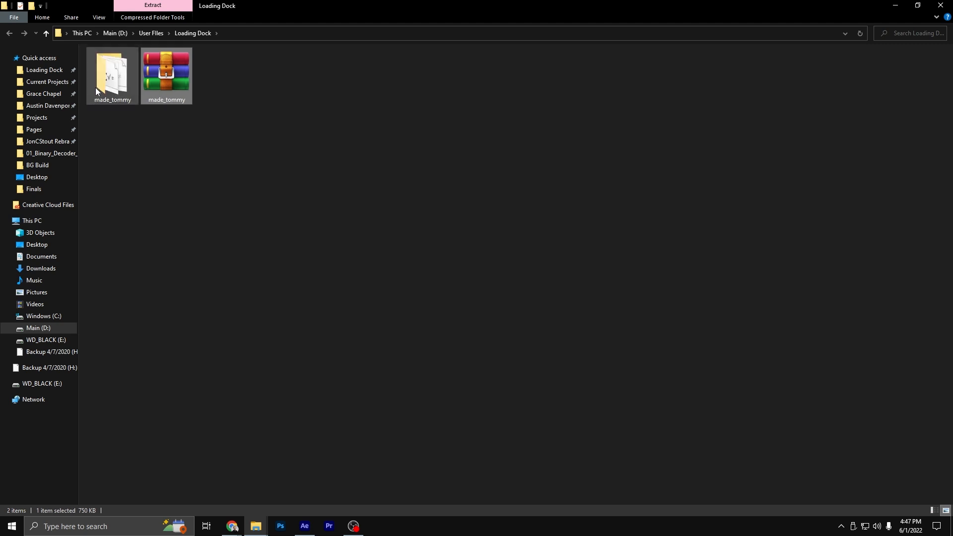
double_click(112, 72)
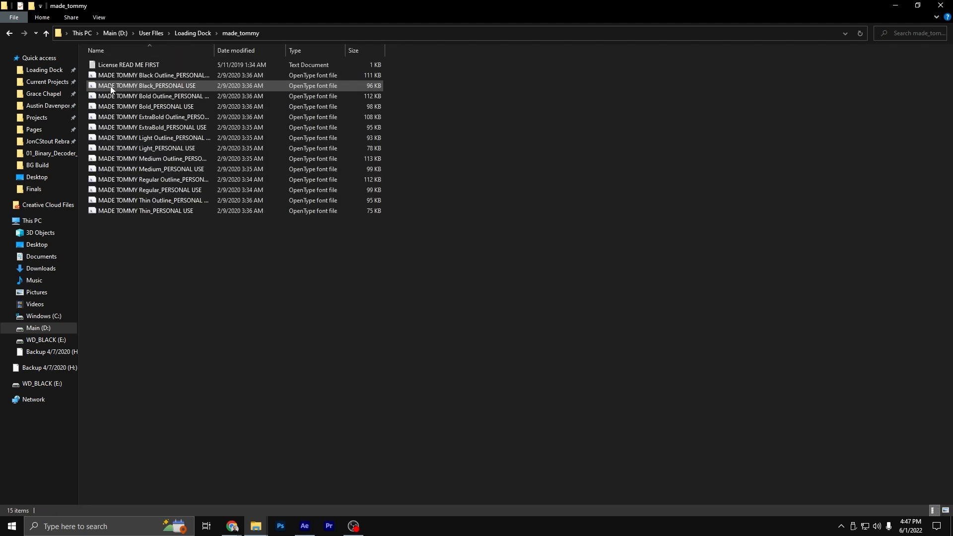
click(152, 74)
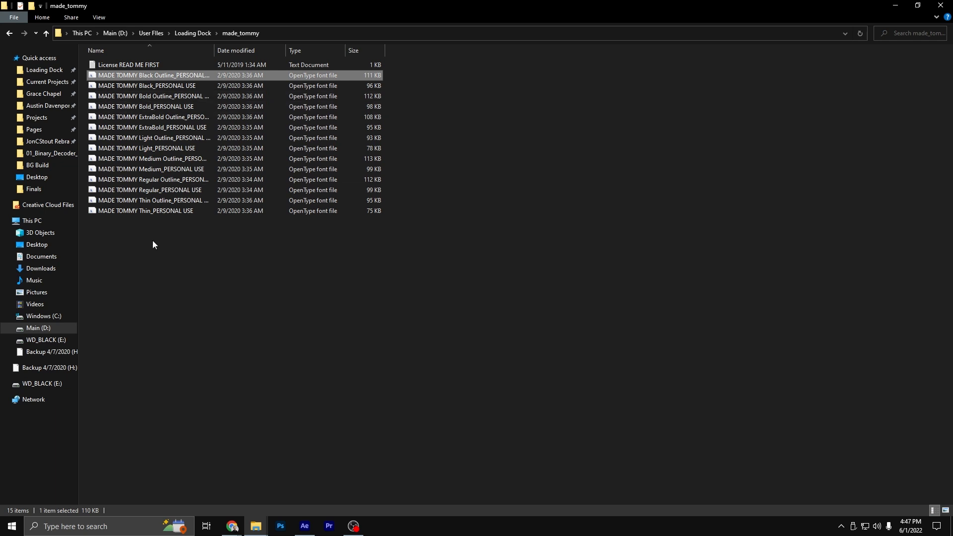
right_click(152, 75)
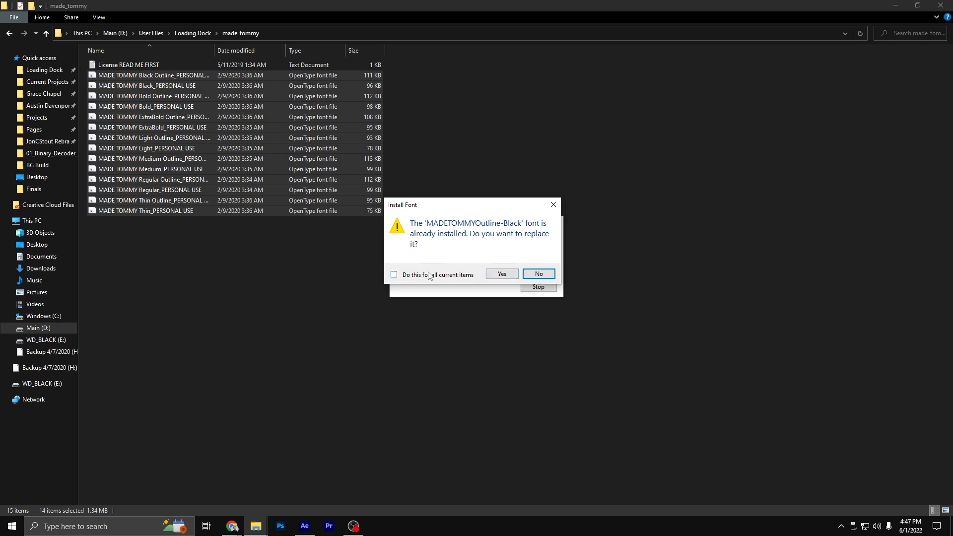
click(537, 274)
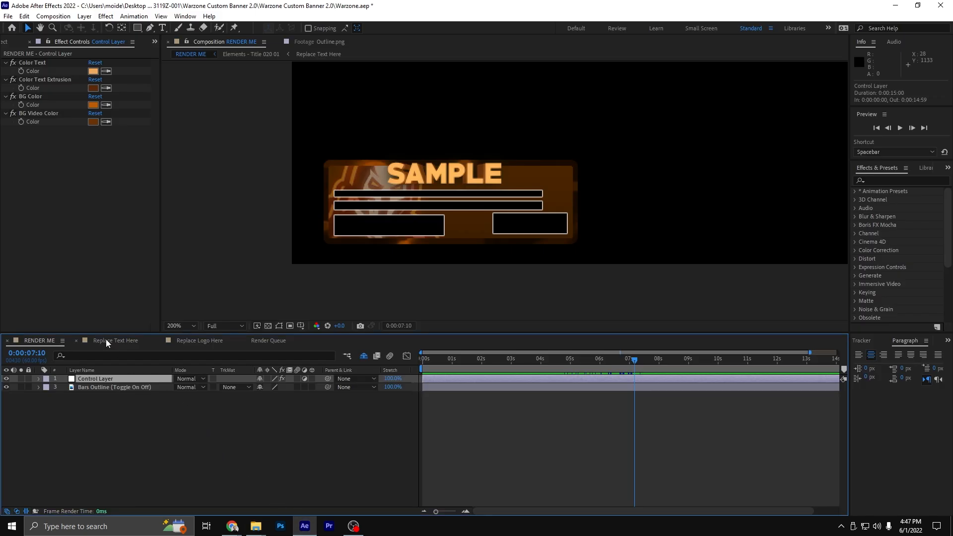
- Switch to the Replace Text Here comp and pick a MADE Tommy weight for the text
click(114, 340)
text(made tom)
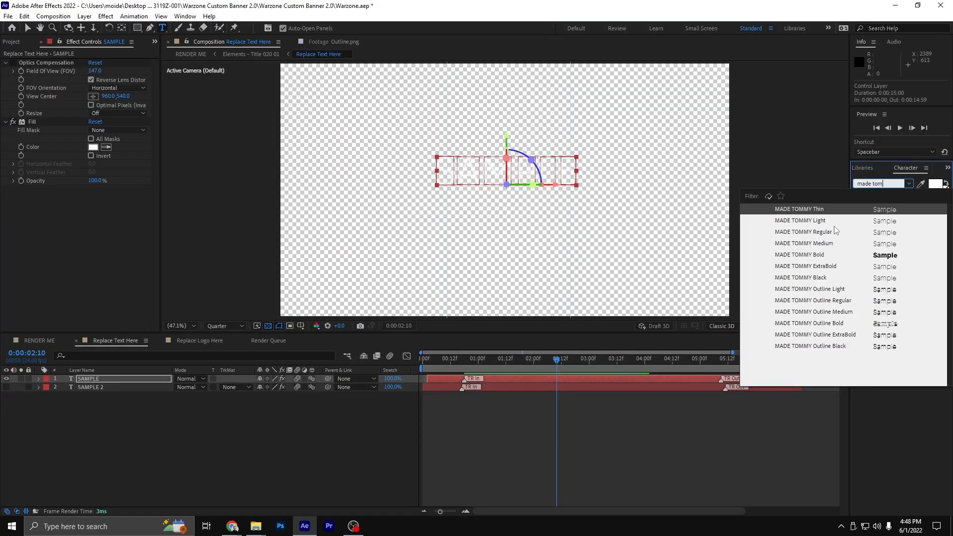
click(799, 255)
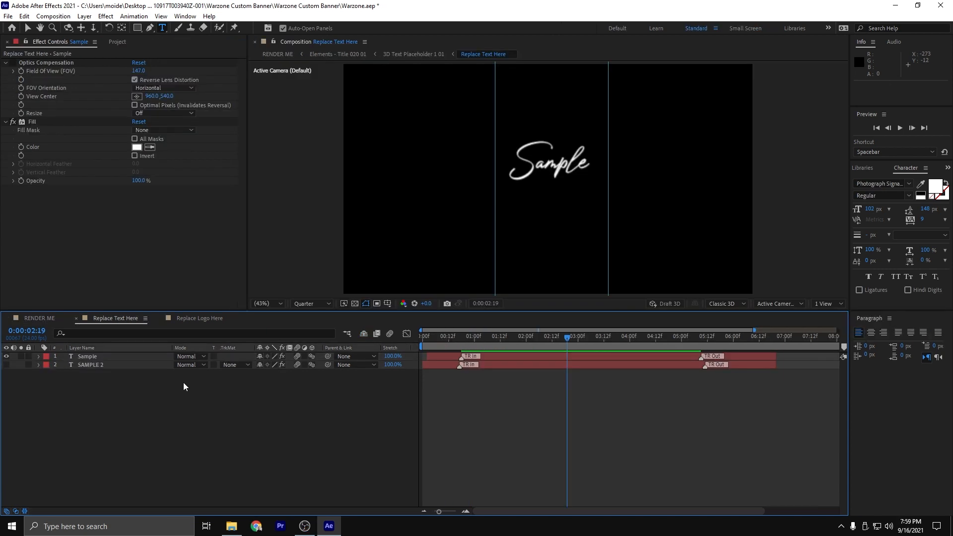
mouse_move(106, 326)
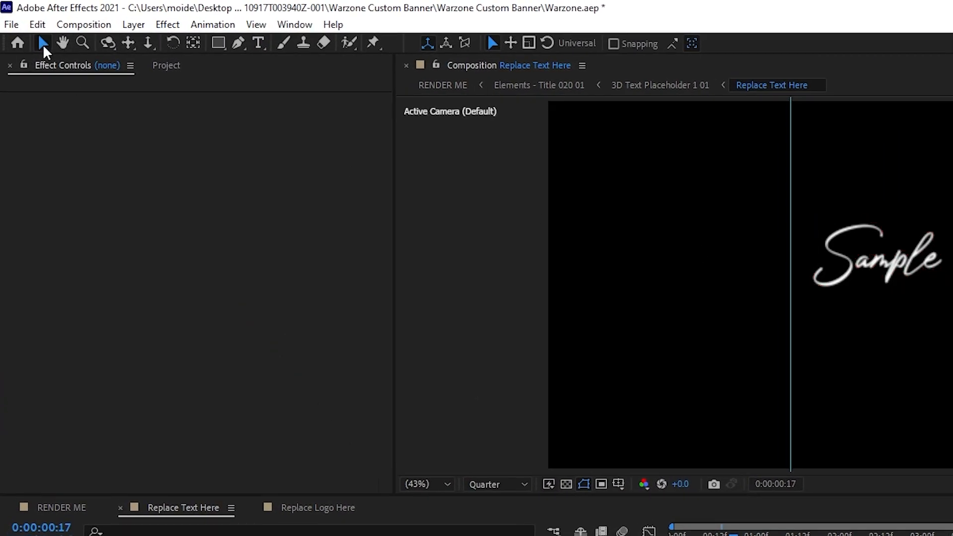
- Scale the Sample text layer down with the Selection Tool so it fits the banner
click(876, 255)
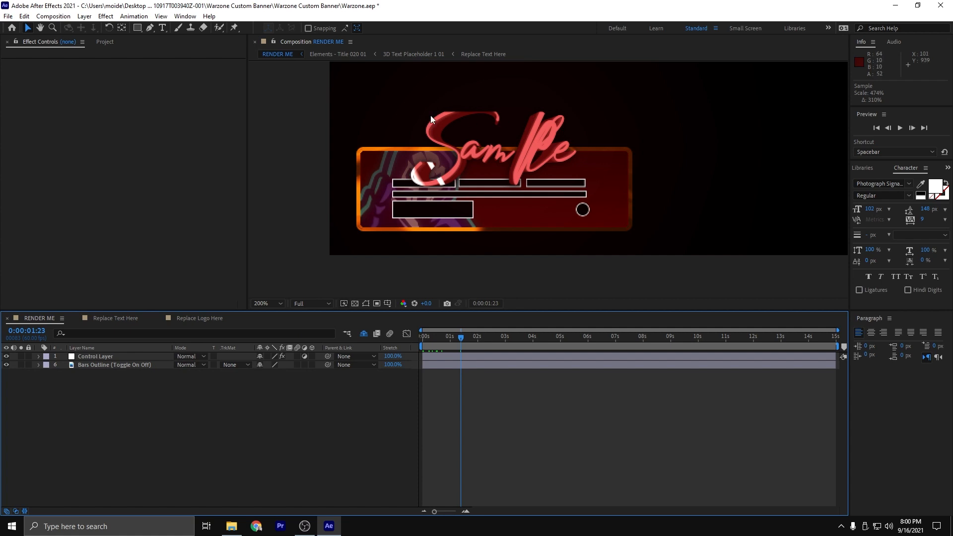
mouse_move(111, 318)
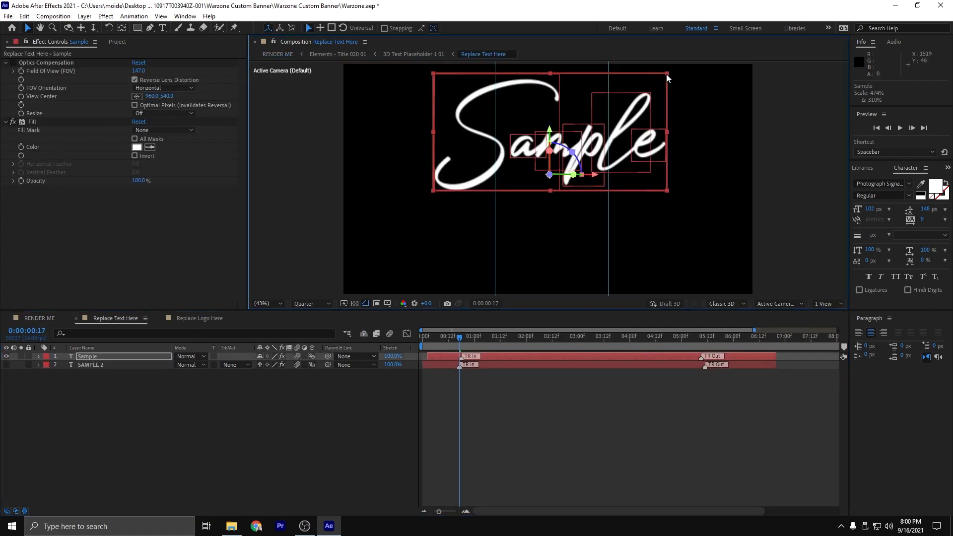
drag(667, 73, 657, 84)
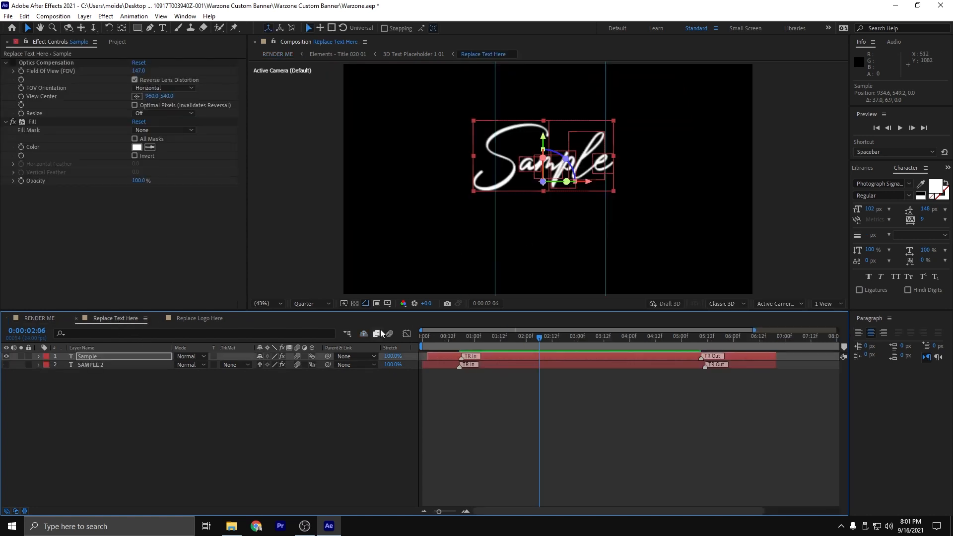
mouse_move(379, 332)
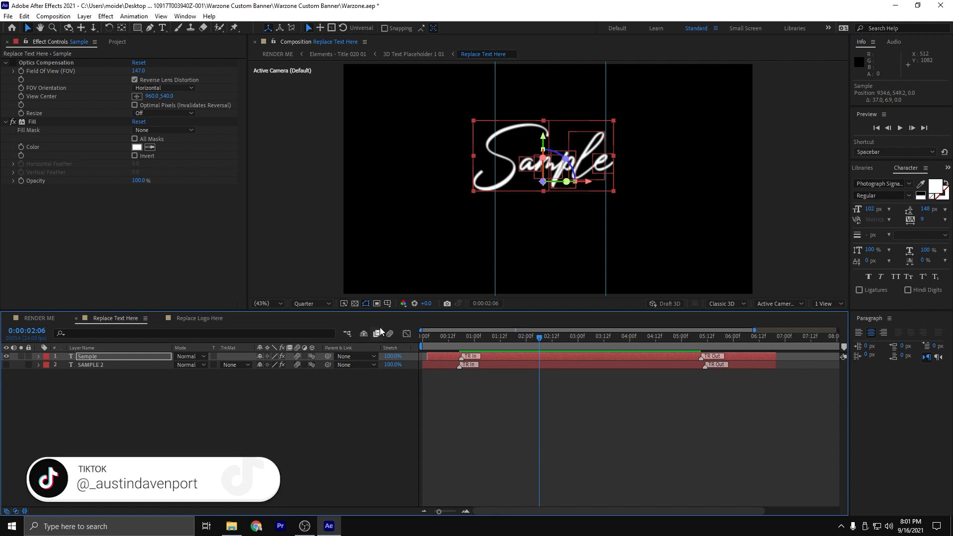
mouse_move(207, 333)
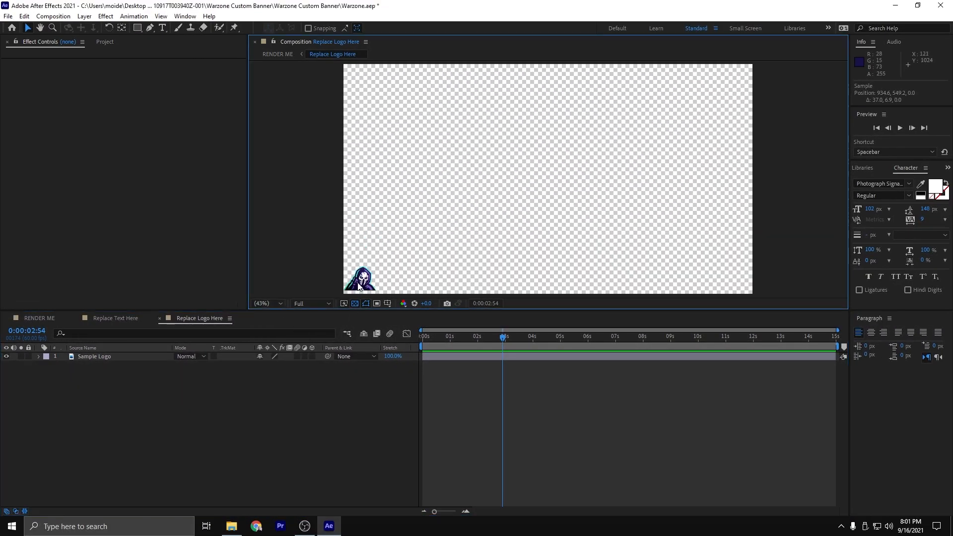
mouse_move(304, 278)
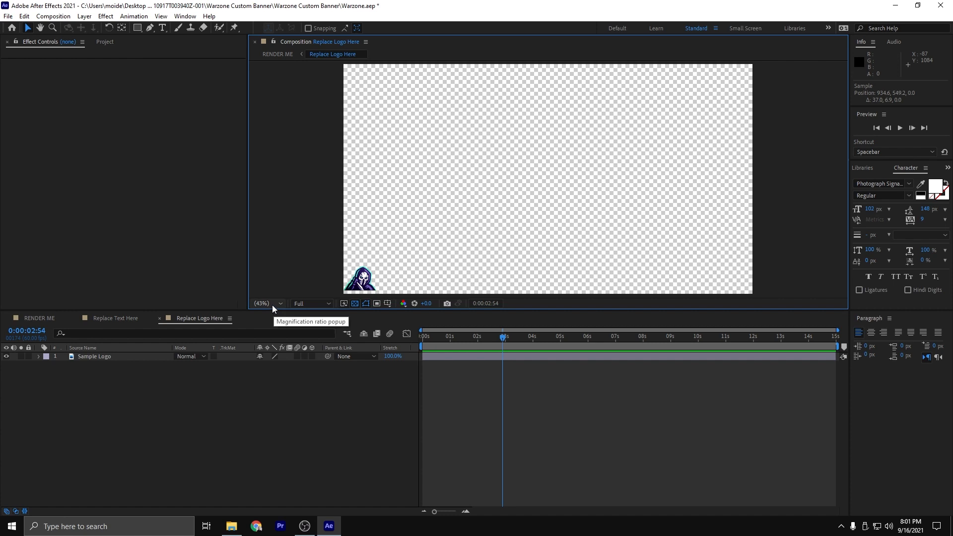
mouse_move(579, 180)
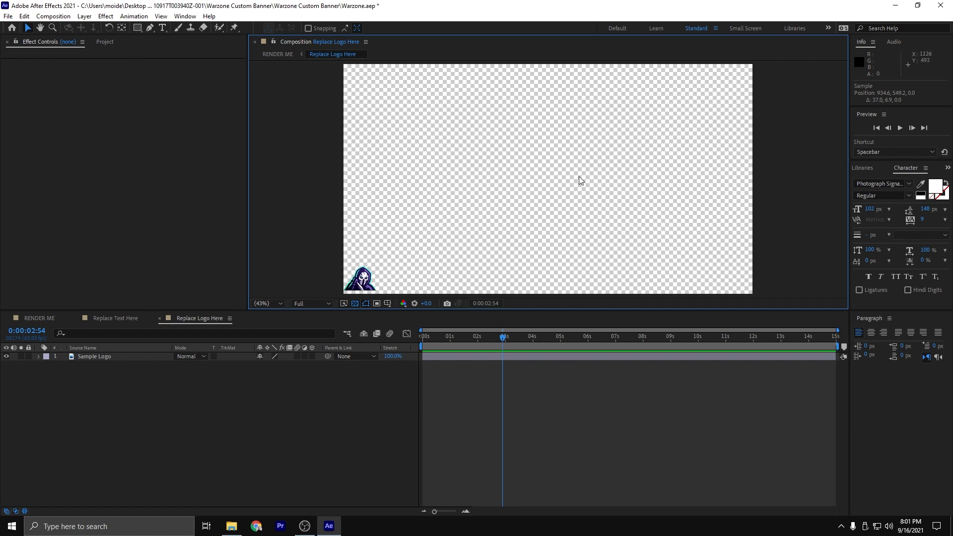
mouse_move(504, 126)
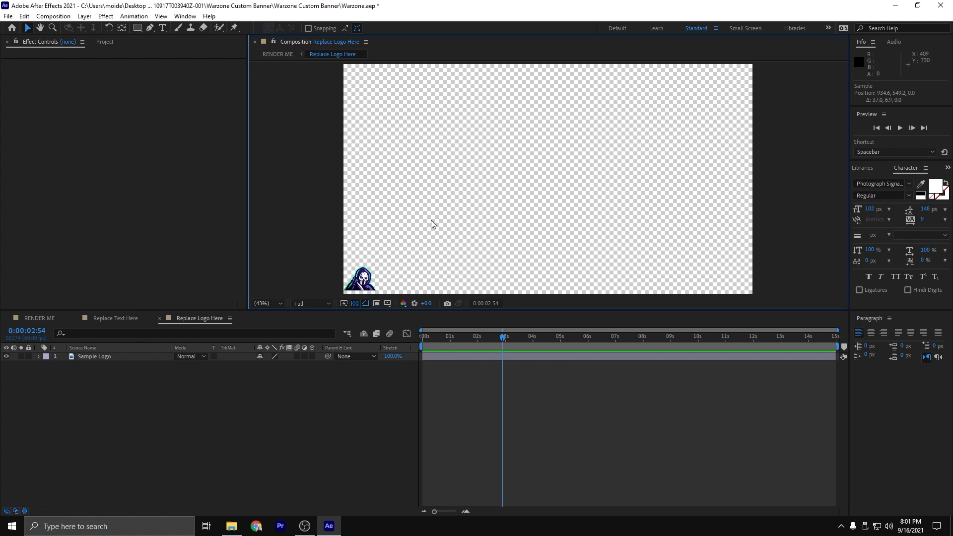
mouse_move(453, 199)
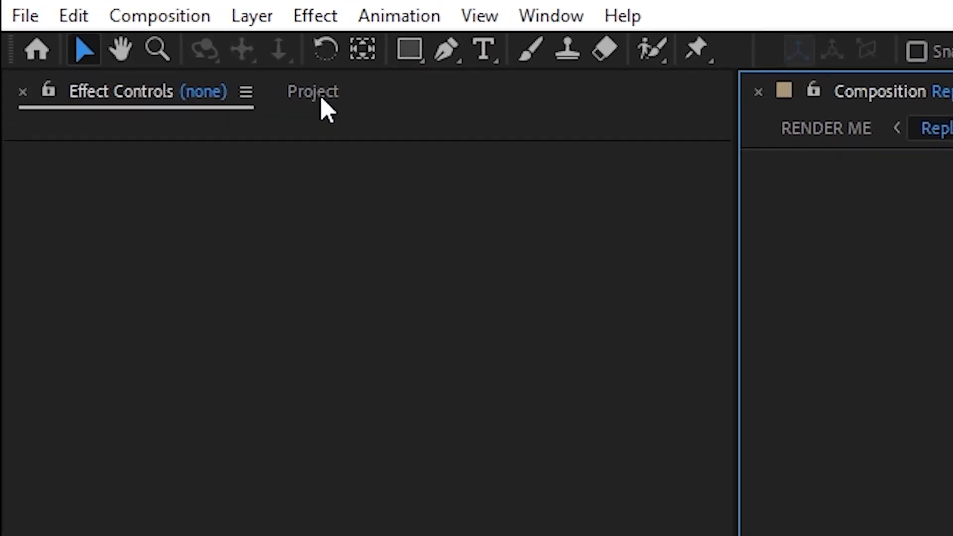
- Import the Logo Trial image from the Project panel into Replace Logo Here
click(311, 91)
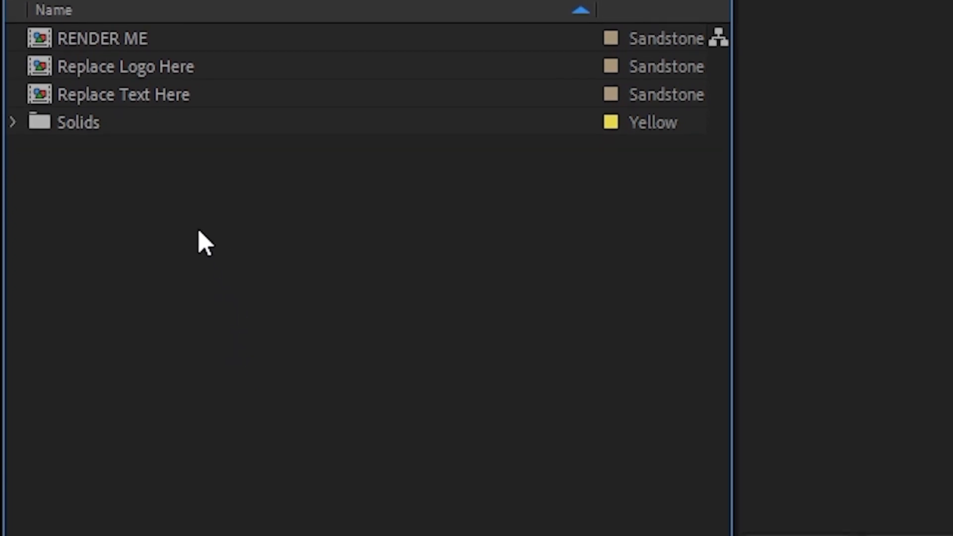
right_click(203, 243)
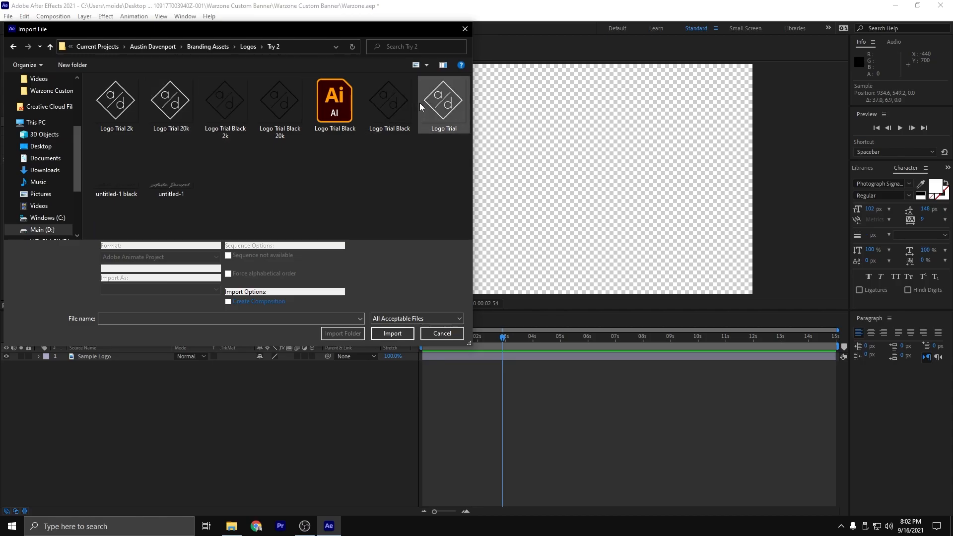
click(392, 334)
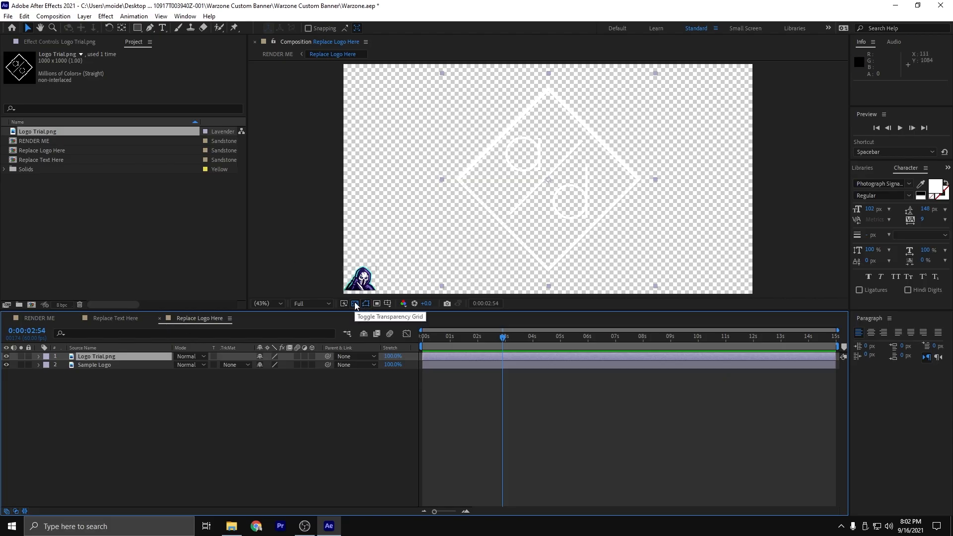
- Turn off the transparency grid for a black background and select the Sample Logo layer
click(355, 304)
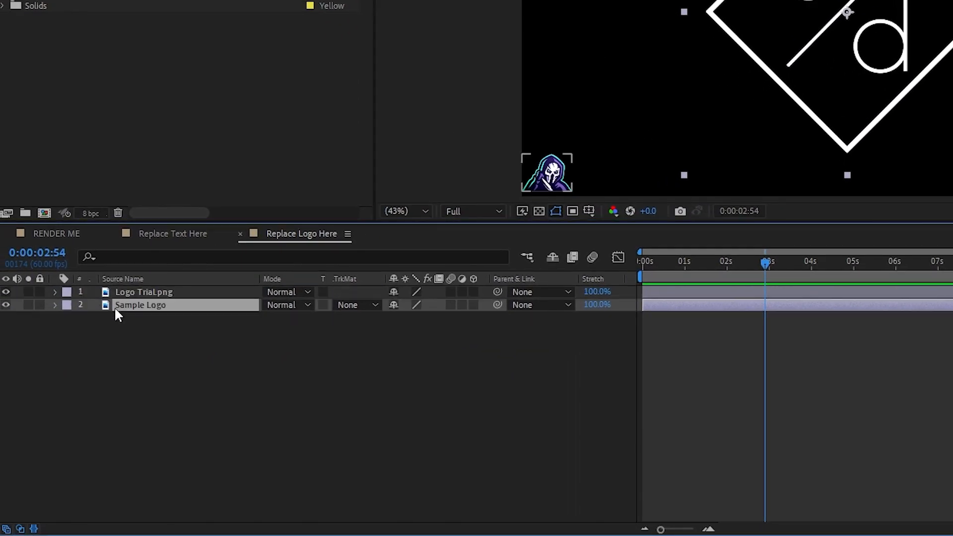
click(143, 292)
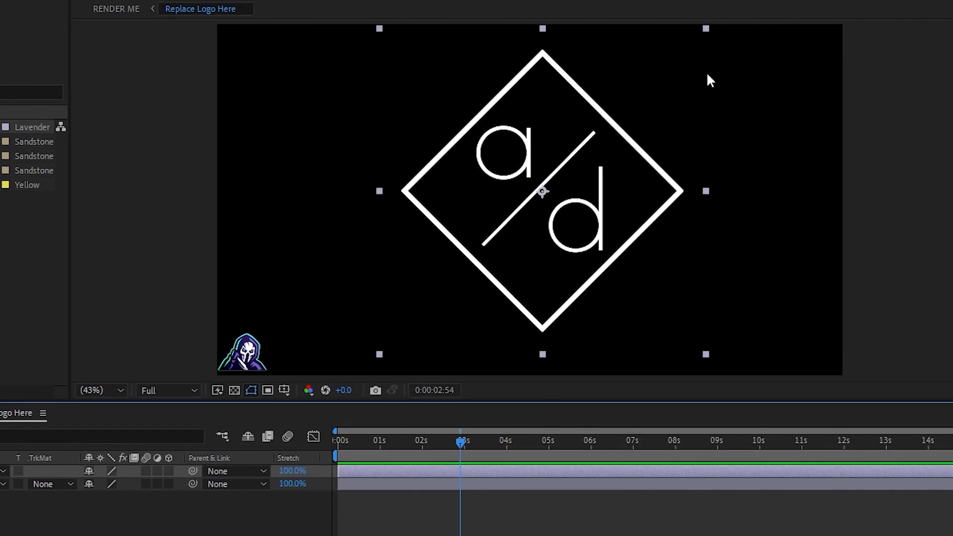
mouse_move(706, 34)
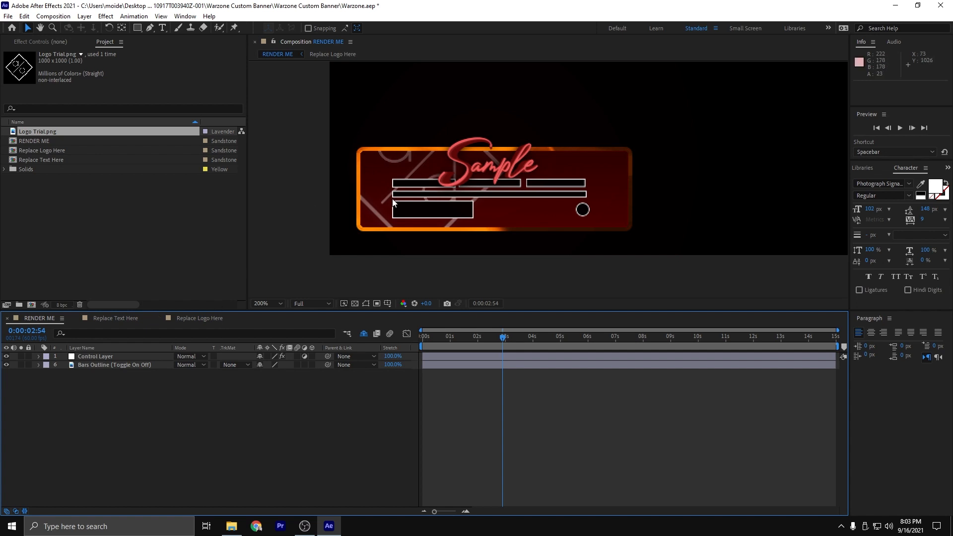
click(199, 317)
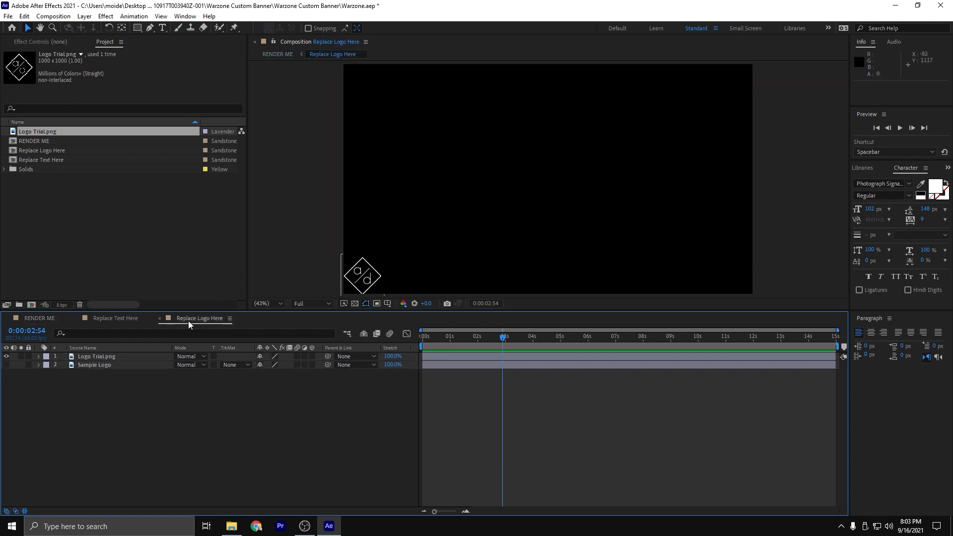
click(97, 356)
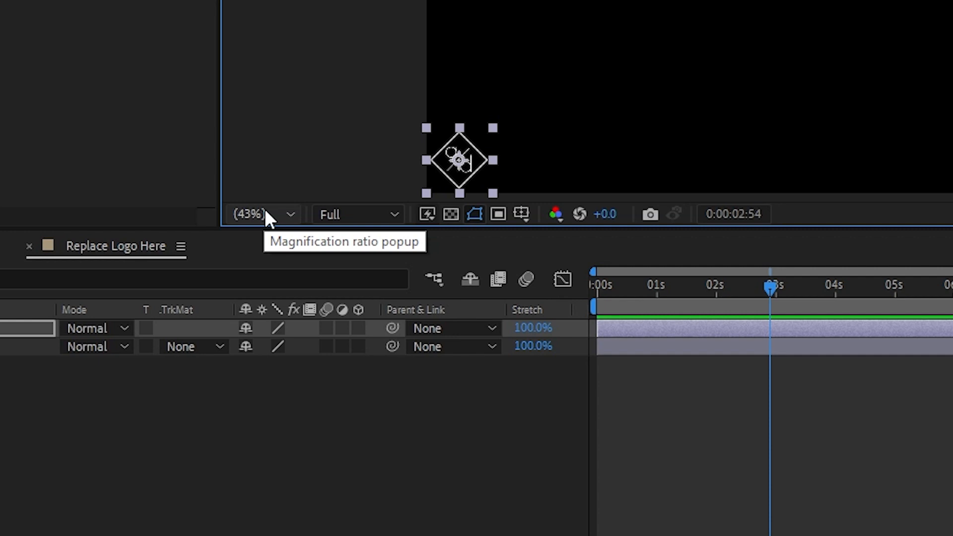
click(262, 214)
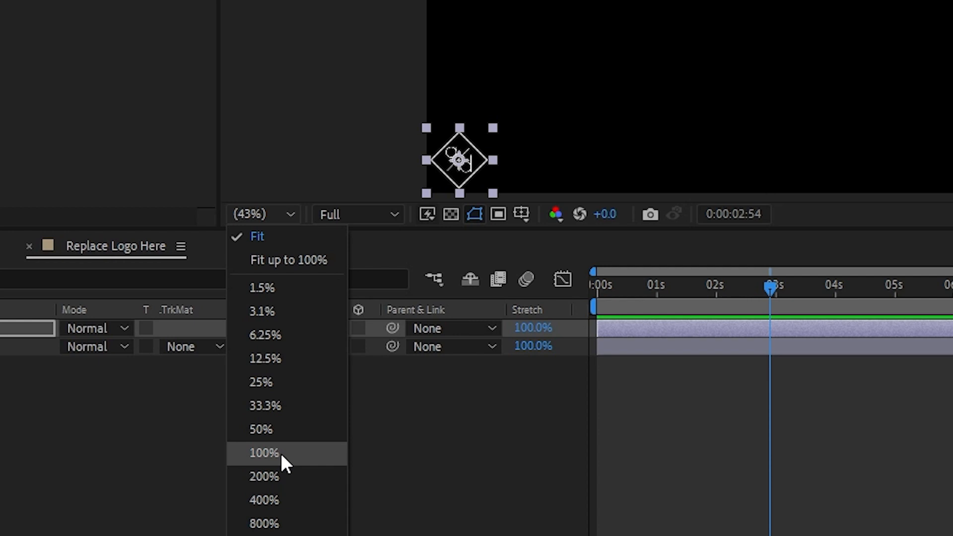
click(262, 452)
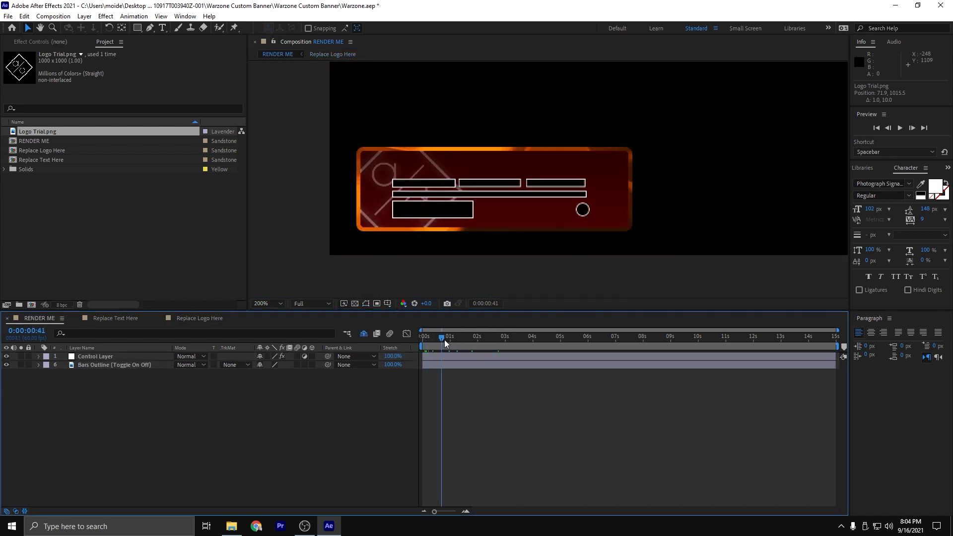
click(684, 337)
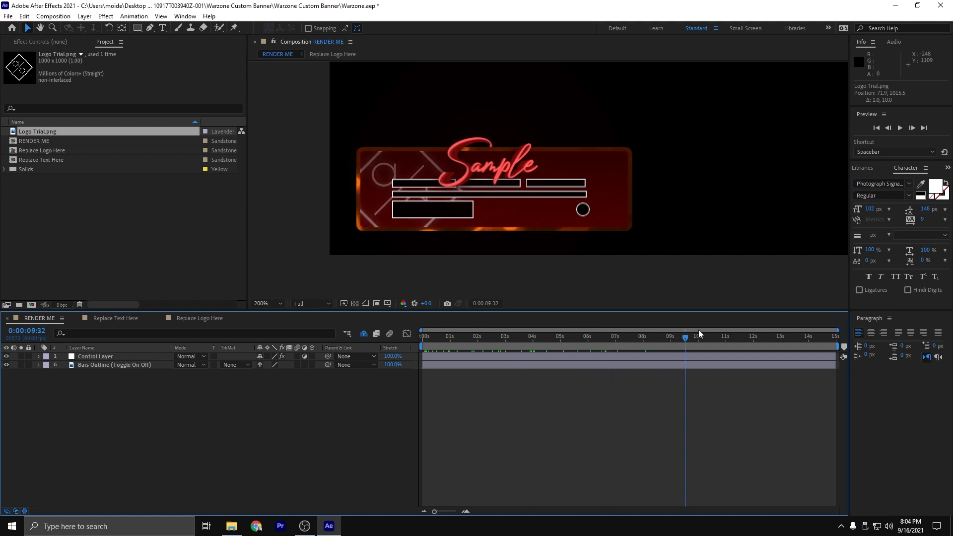
click(612, 337)
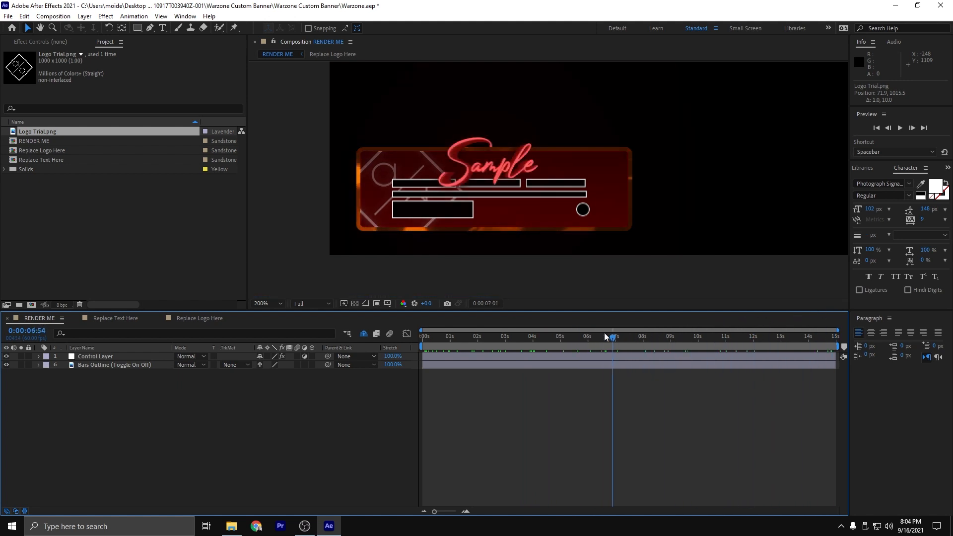
click(515, 336)
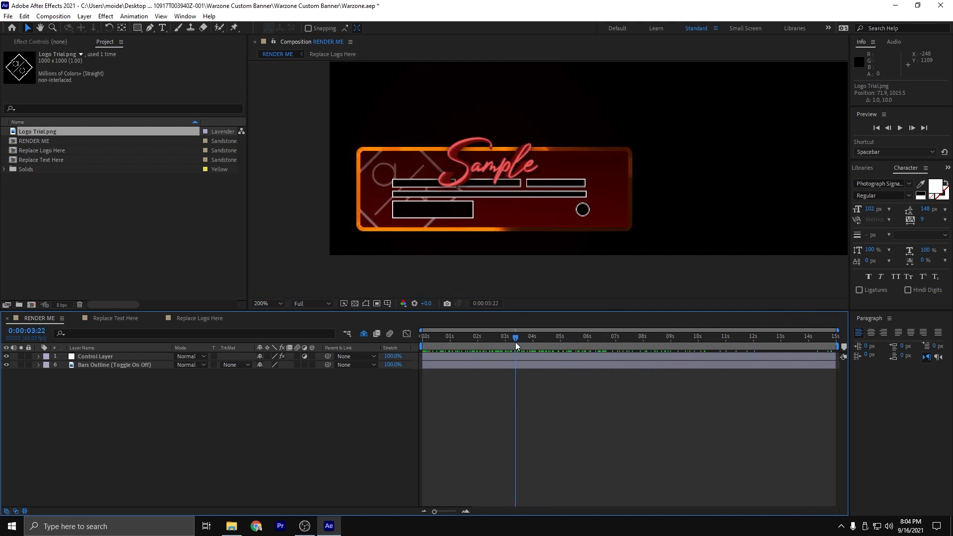
click(532, 336)
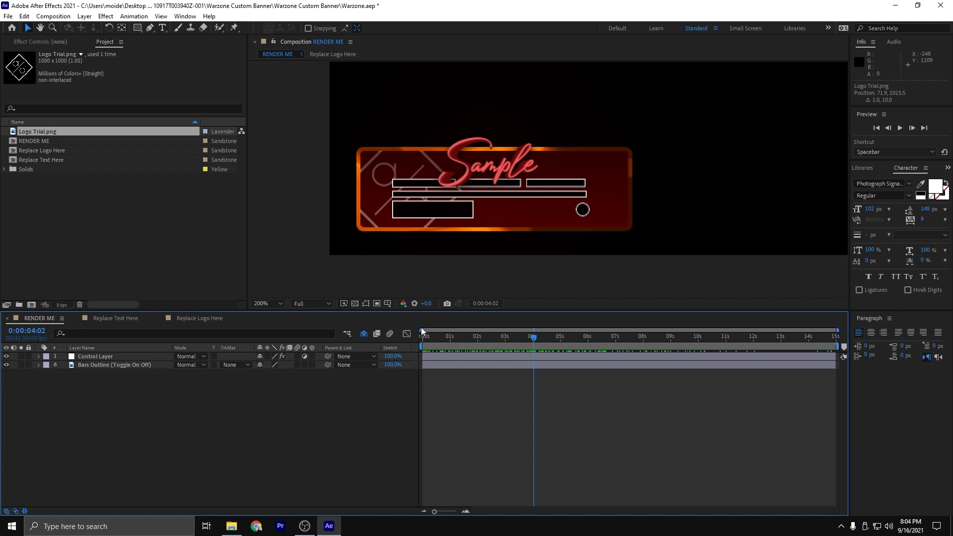
mouse_move(227, 351)
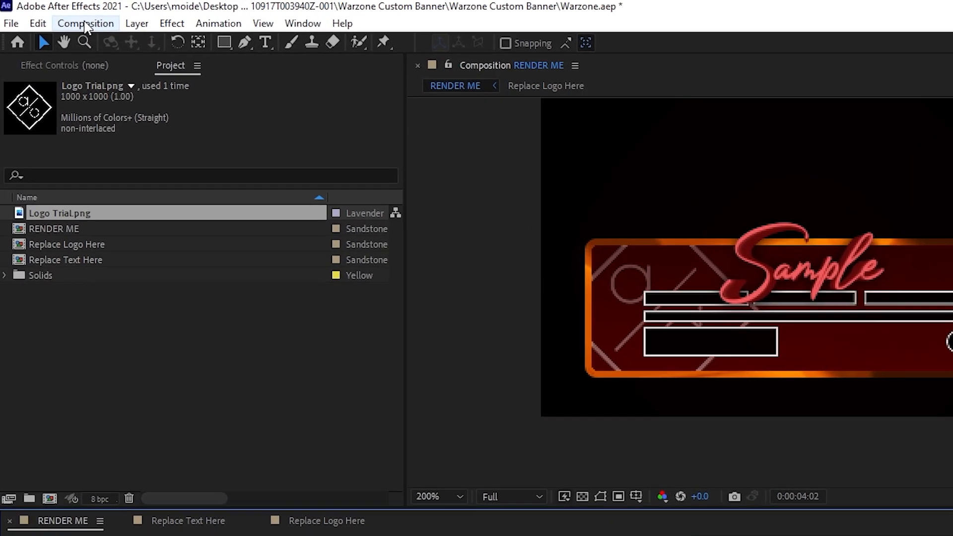
- Add RENDER ME to the Render Queue and set its output module format to QuickTime
click(84, 23)
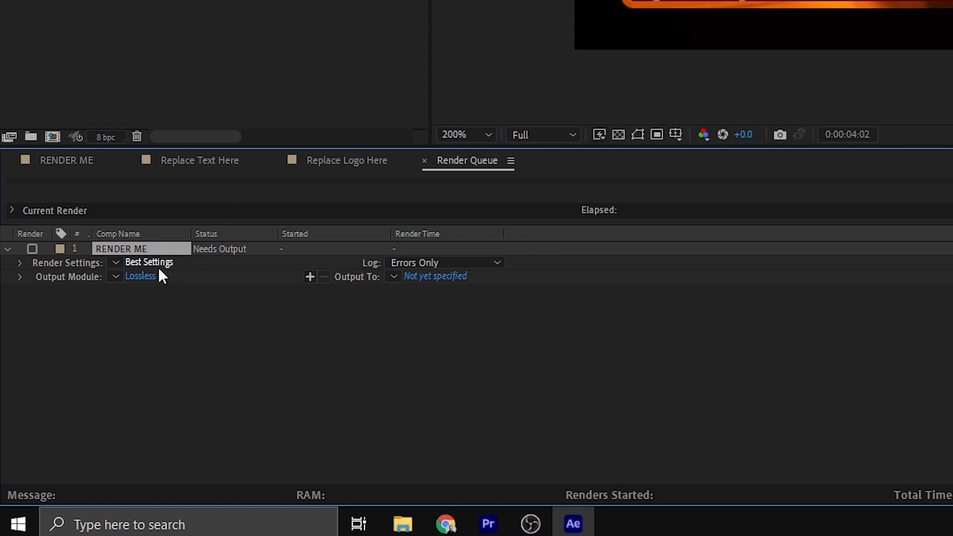
click(140, 276)
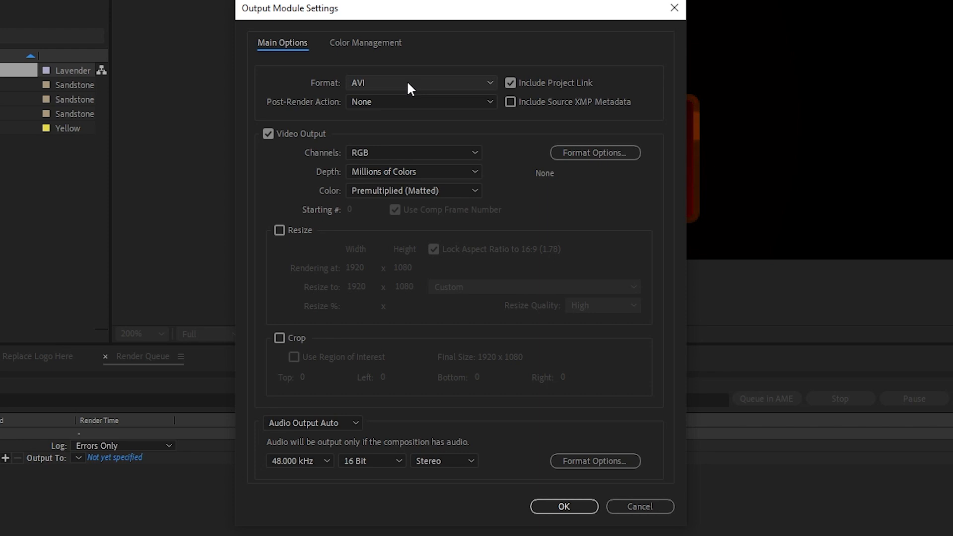
click(418, 83)
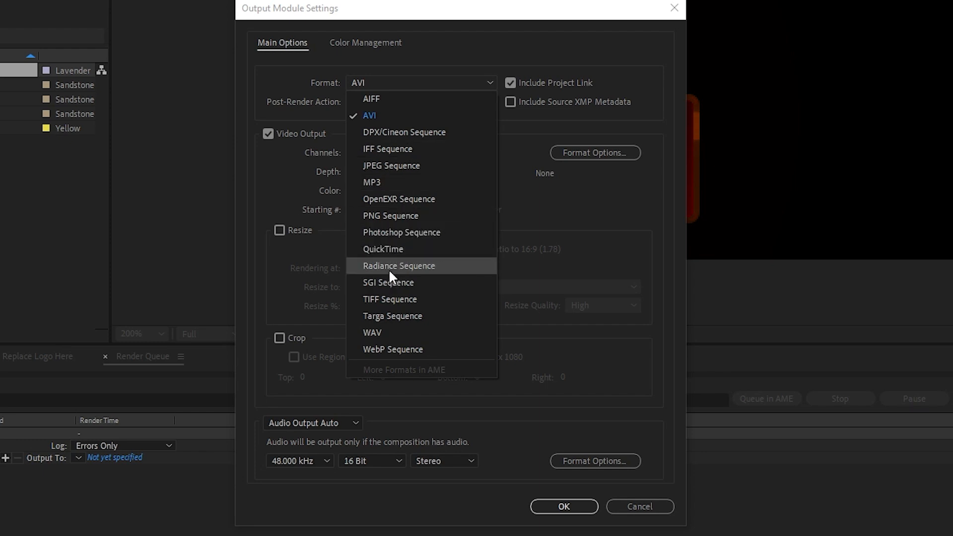
click(383, 248)
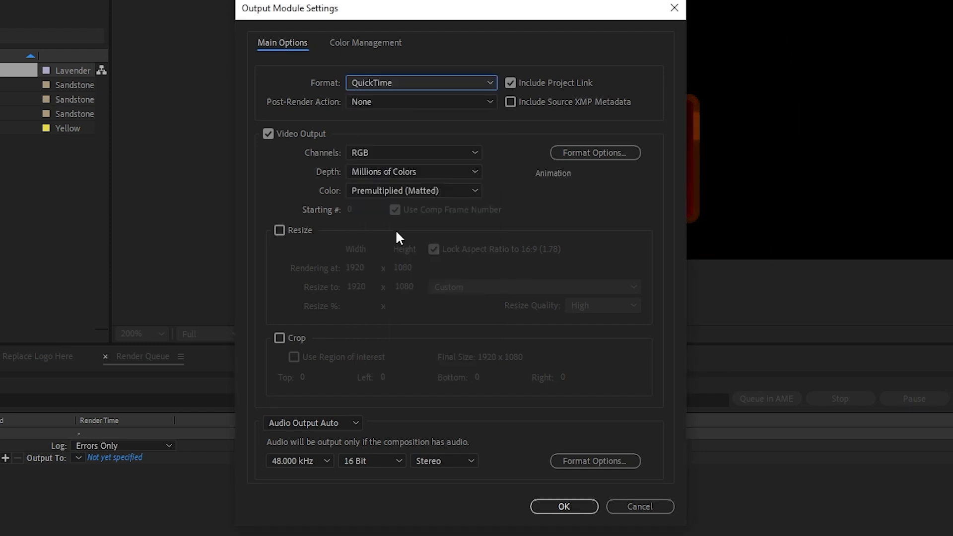
- Set the output channels to RGB + Alpha and confirm the module settings
click(413, 152)
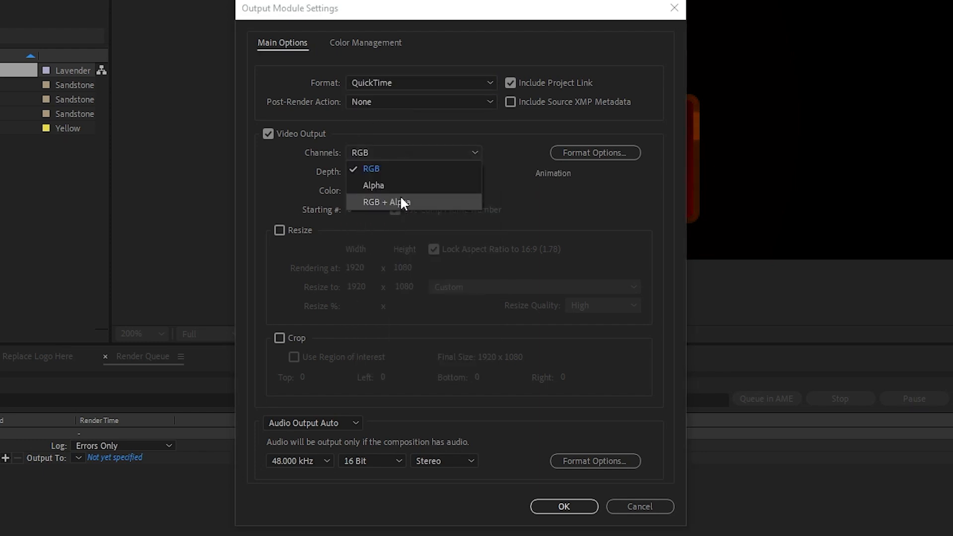
click(385, 201)
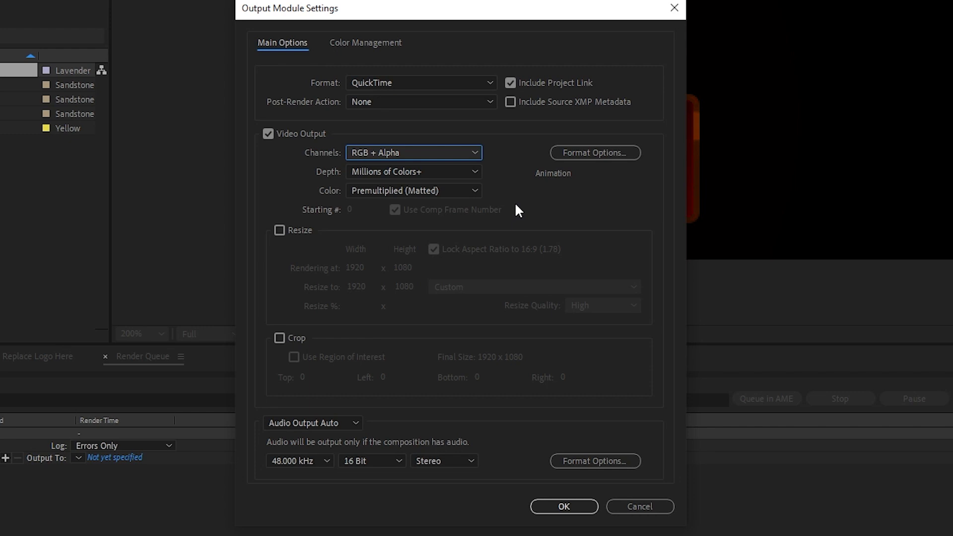
click(563, 506)
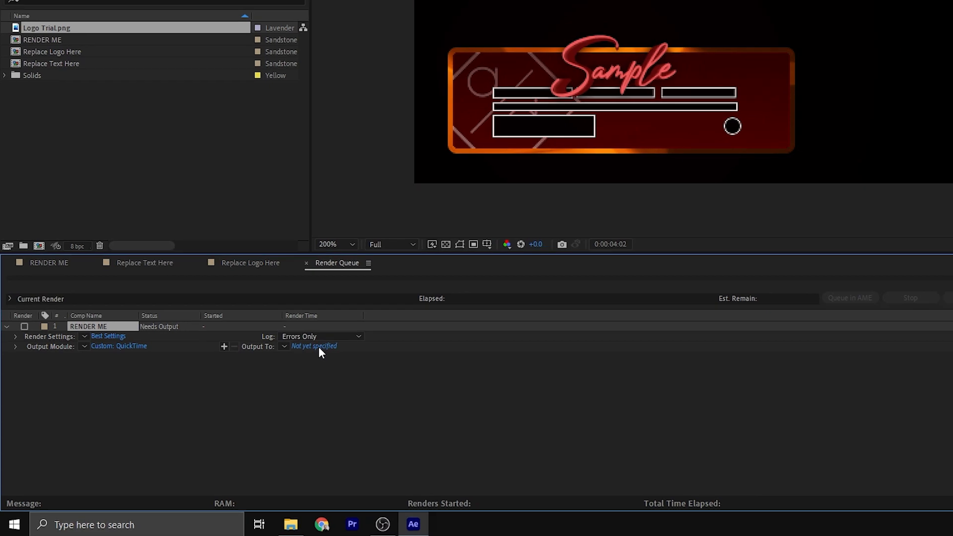
- Set Output To to RENDER ME.mov on the Desktop and render it
click(314, 346)
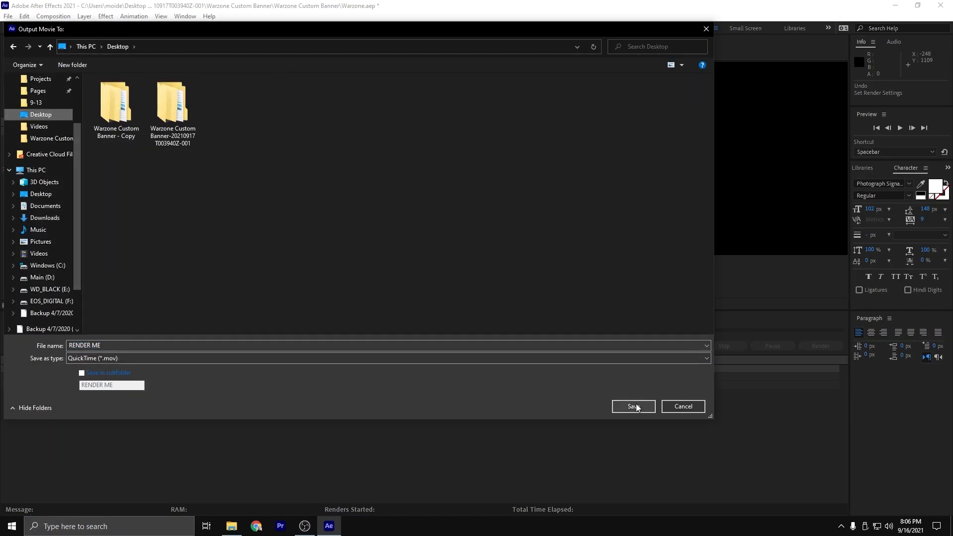
click(632, 406)
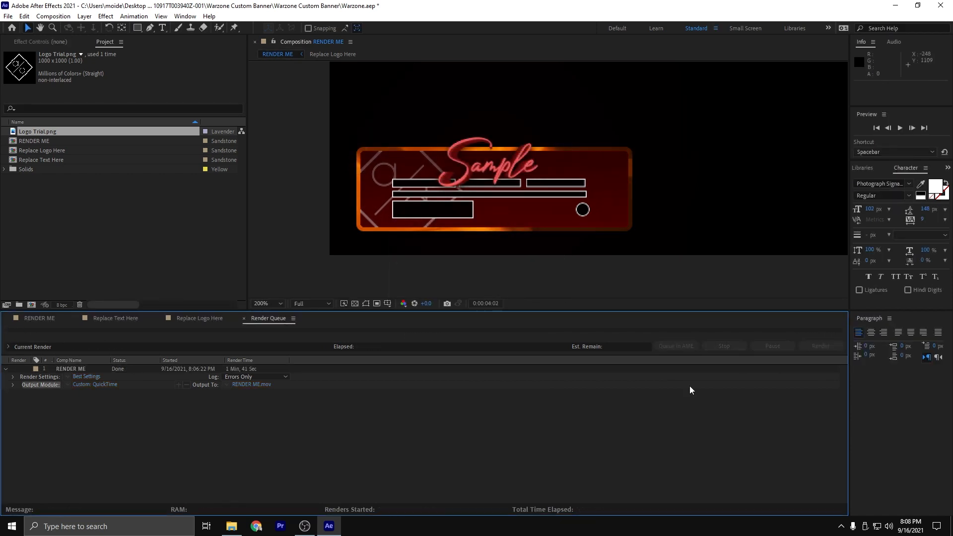
mouse_move(685, 389)
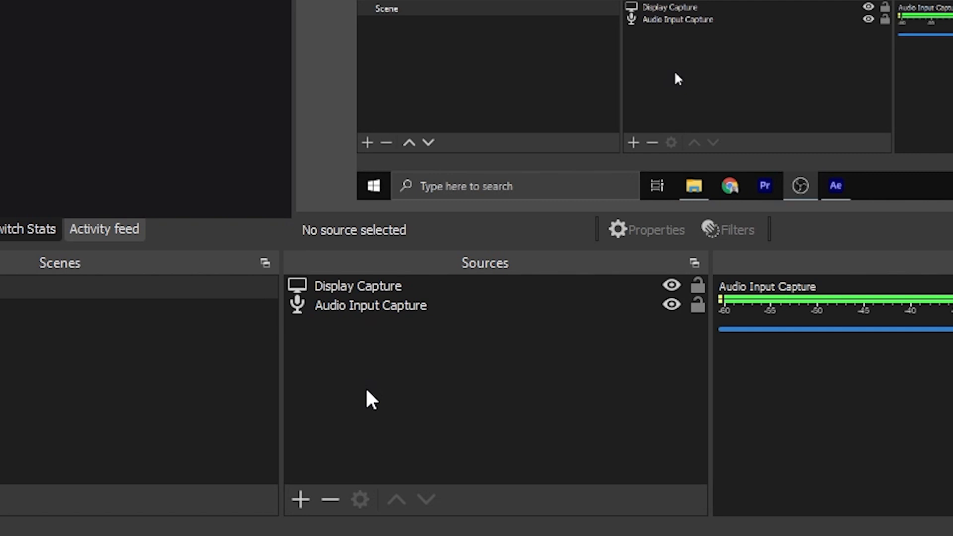
mouse_move(34, 302)
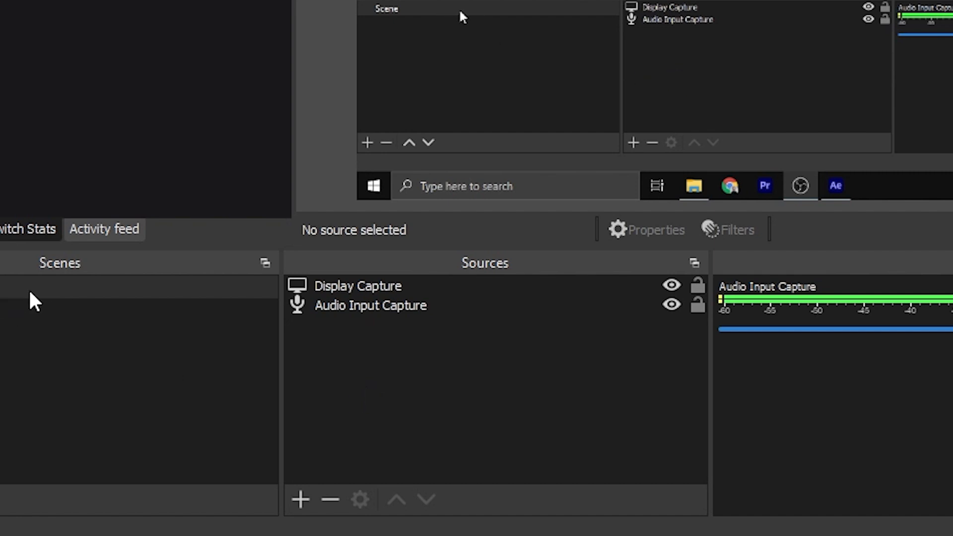
- Add a Warzone media source loading RENDER ME.mov with Loop enabled
right_click(447, 389)
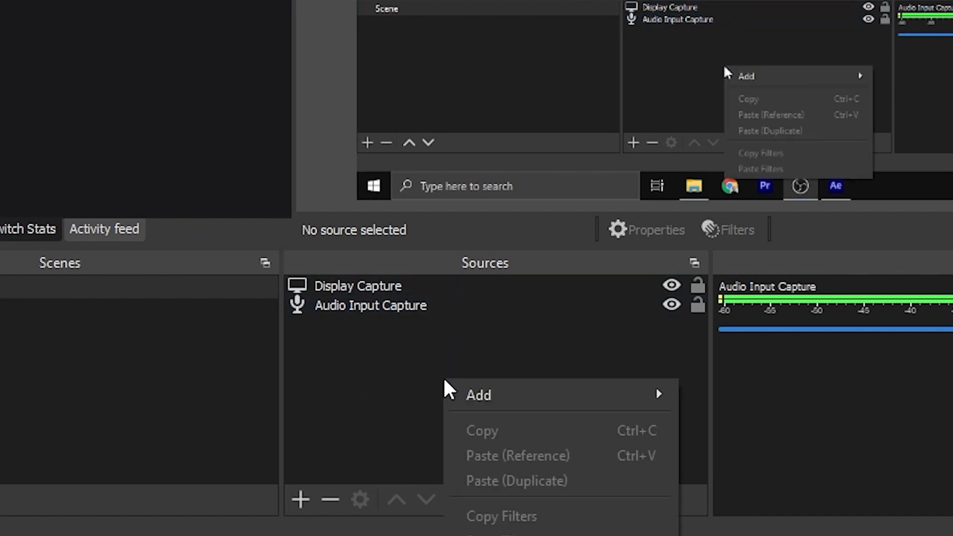
mouse_move(478, 395)
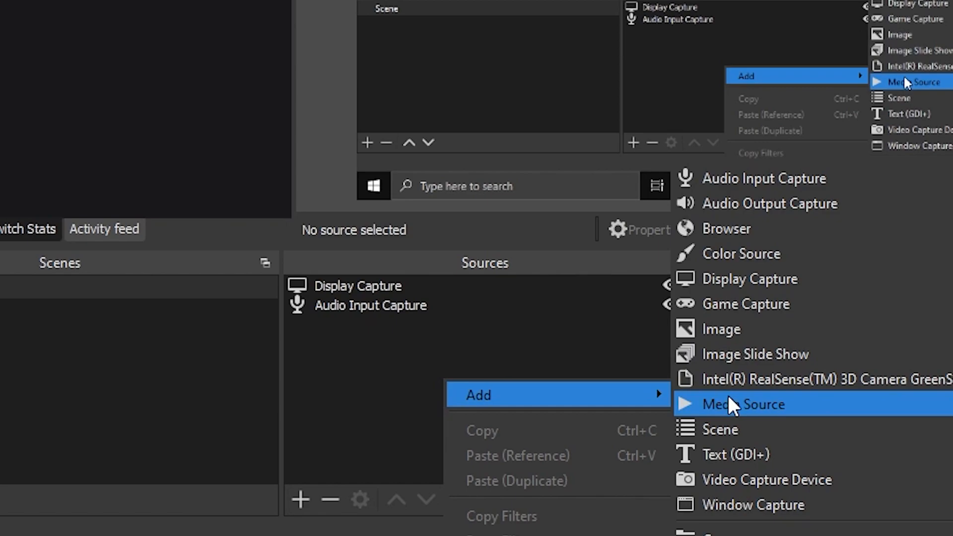
click(751, 404)
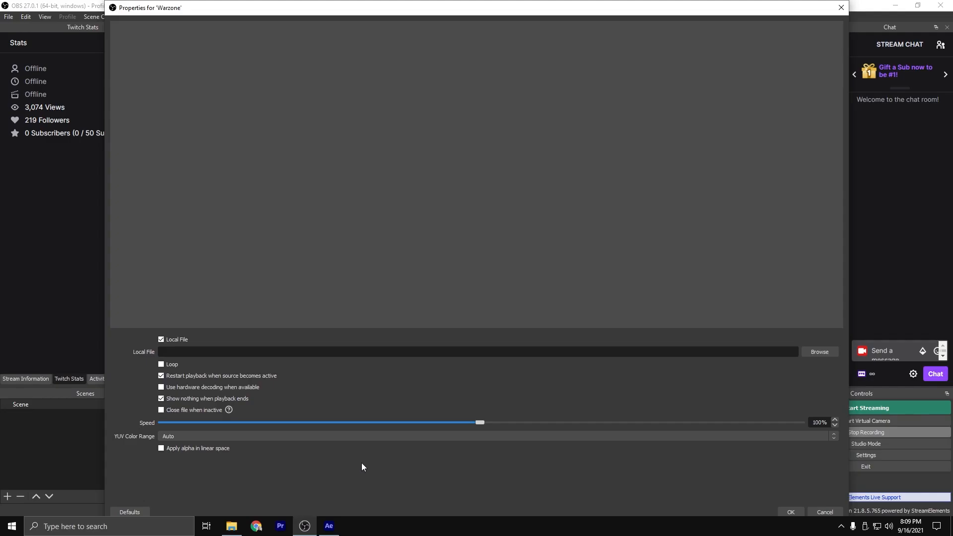
mouse_move(297, 402)
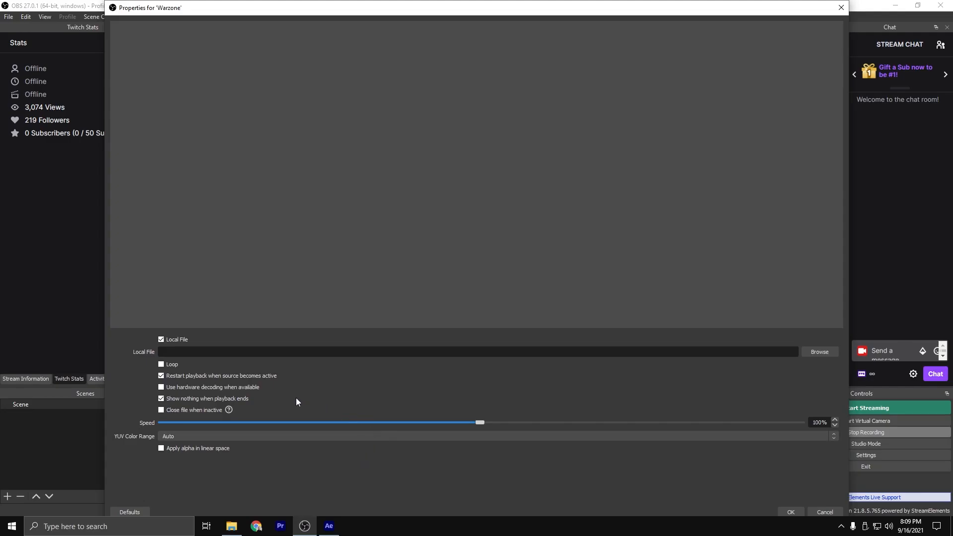
click(818, 351)
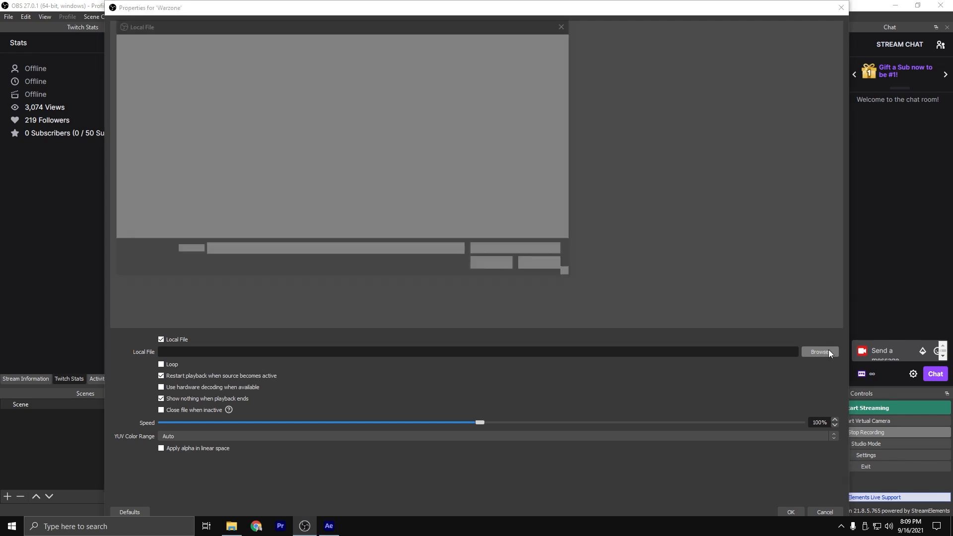
click(818, 352)
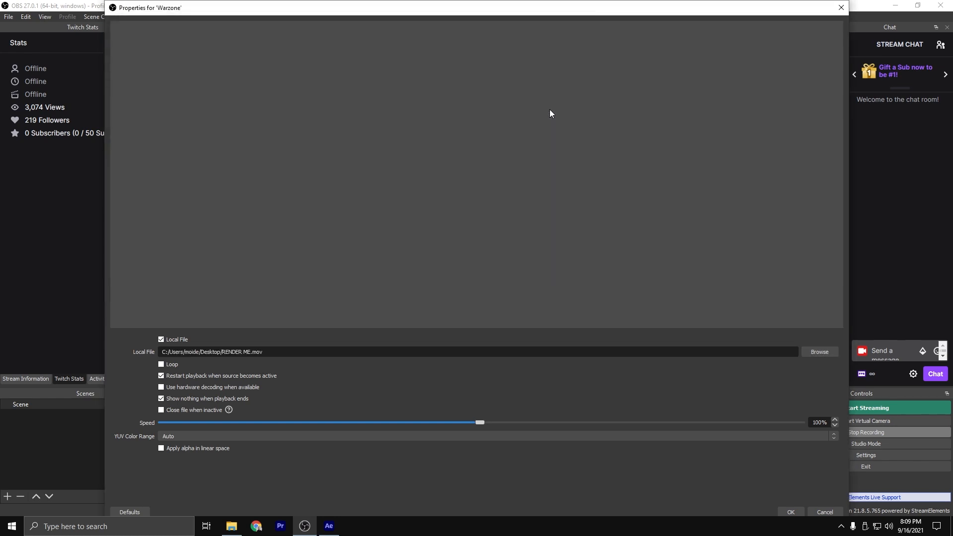
mouse_move(216, 295)
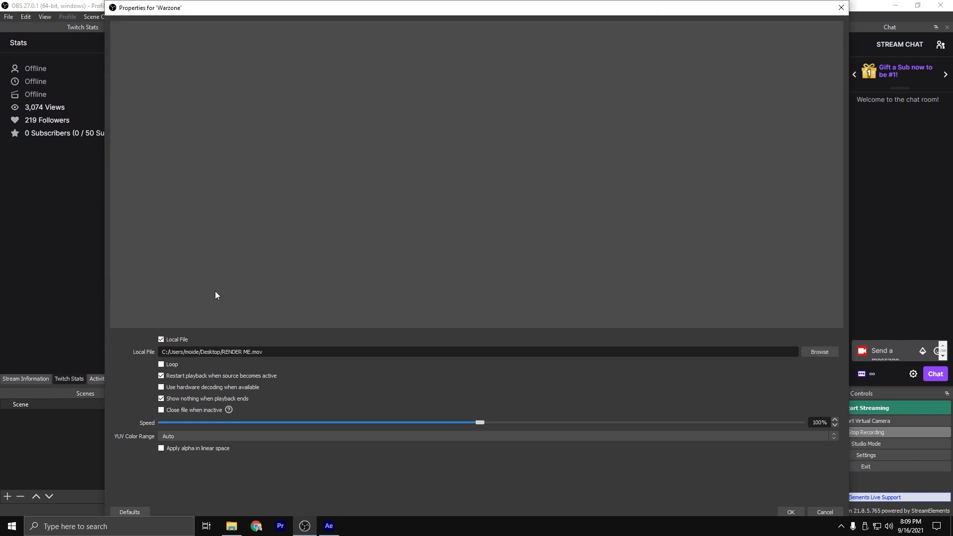
click(161, 364)
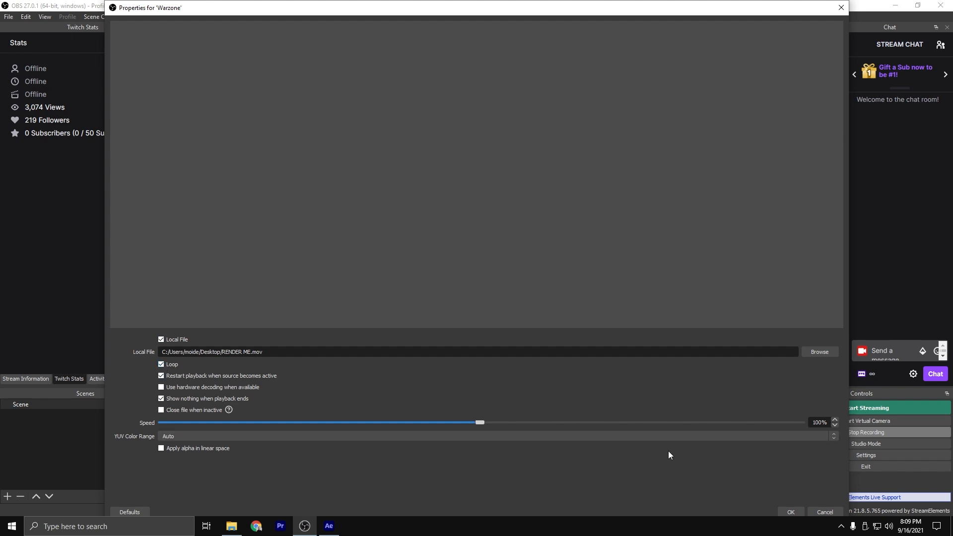
click(790, 512)
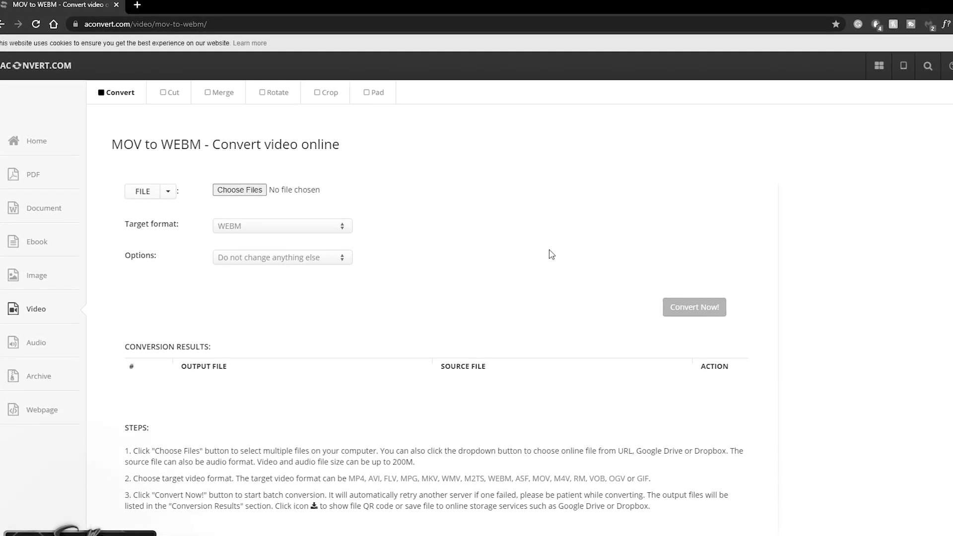
click(239, 190)
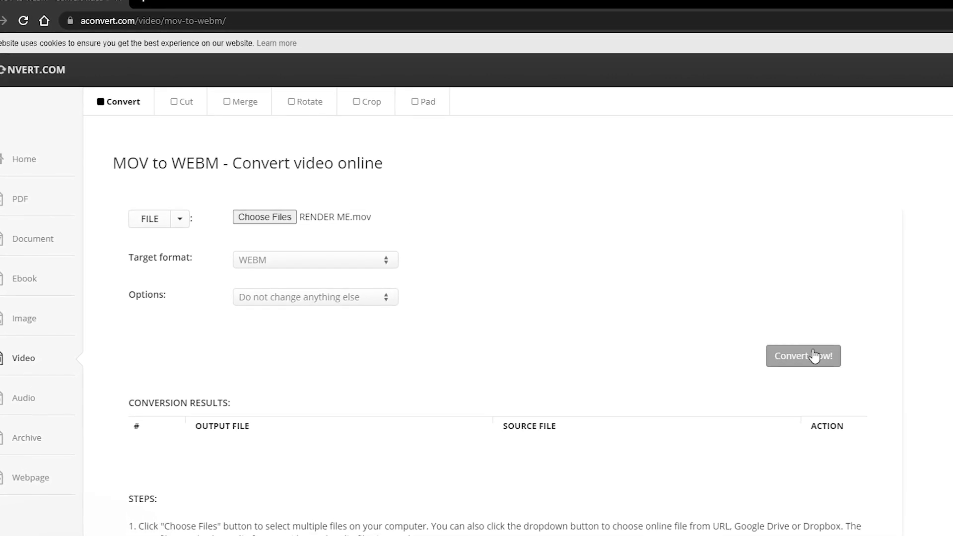
click(803, 355)
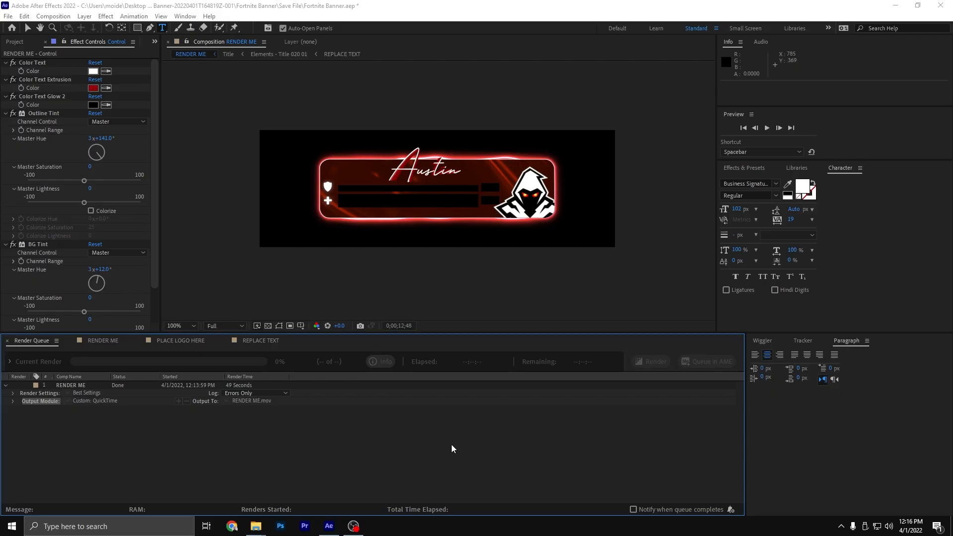
mouse_move(306, 473)
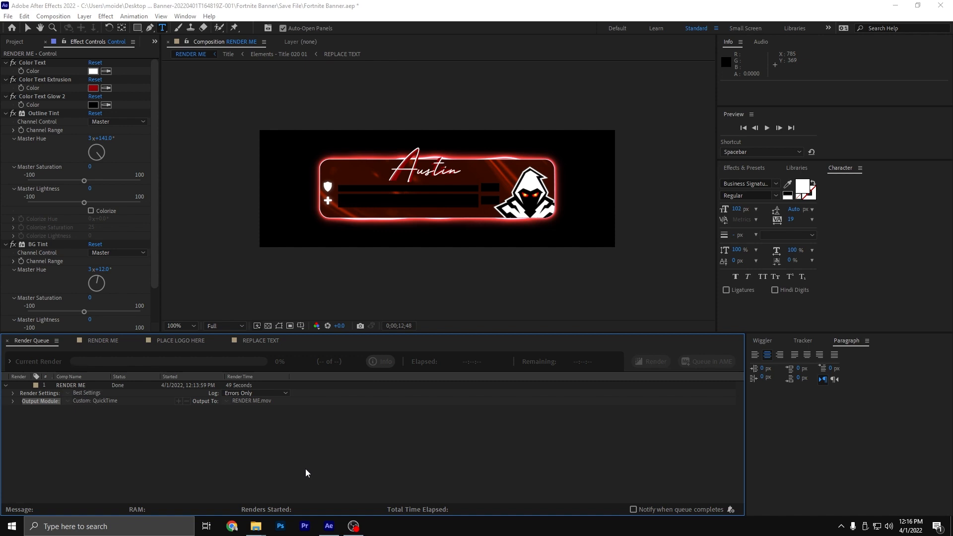
mouse_move(238, 520)
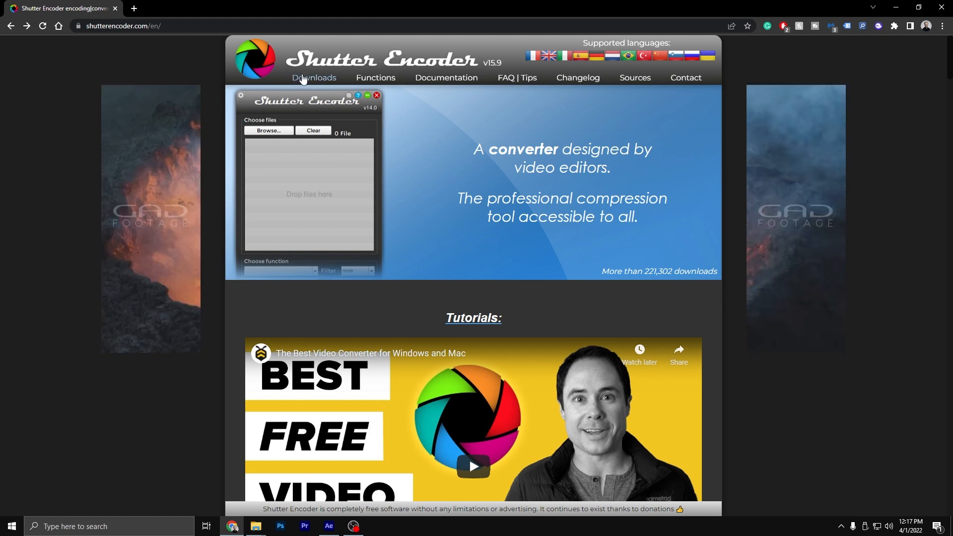
- Download the 64-bit Windows install version from the Downloads section
click(314, 78)
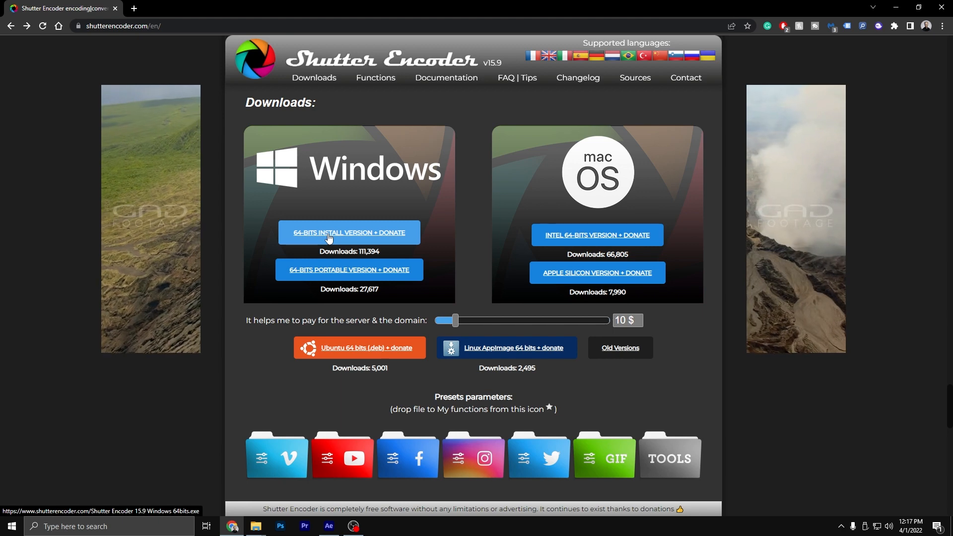
click(348, 232)
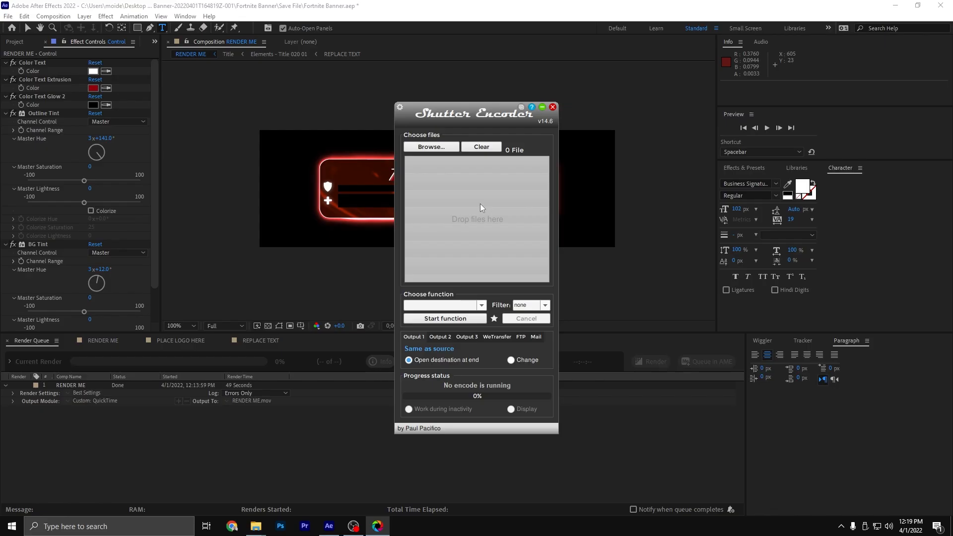
mouse_move(480, 206)
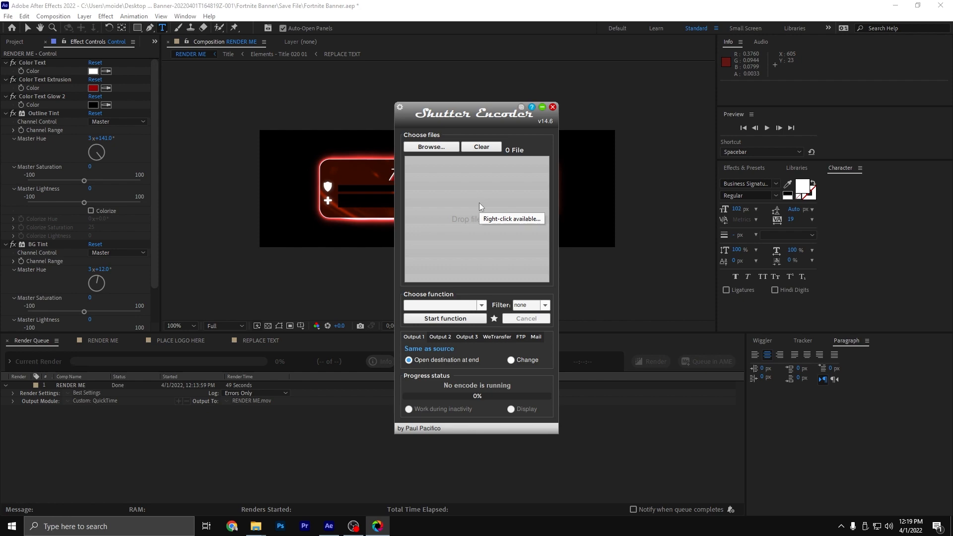
mouse_move(479, 207)
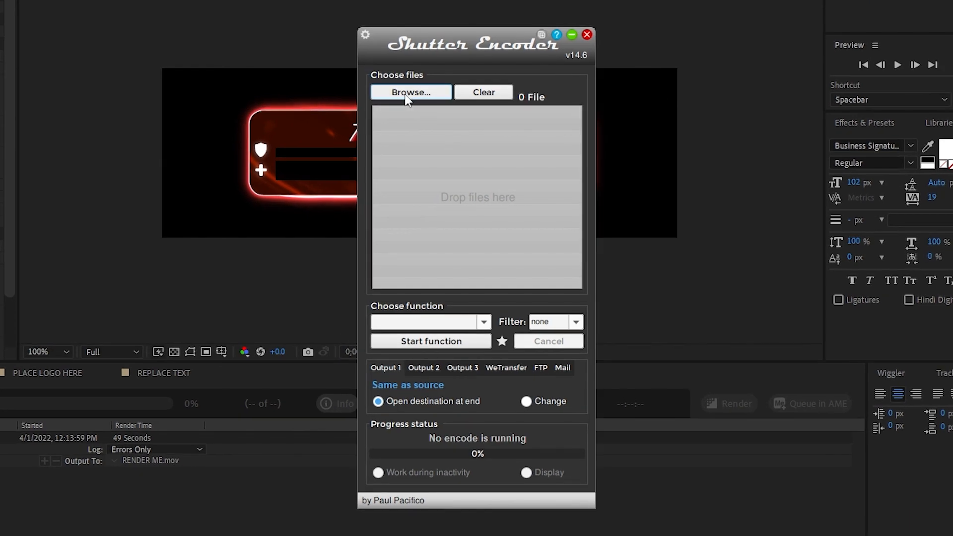
- Browse to RENDER ME.mov and choose VP9 as the output function
click(410, 92)
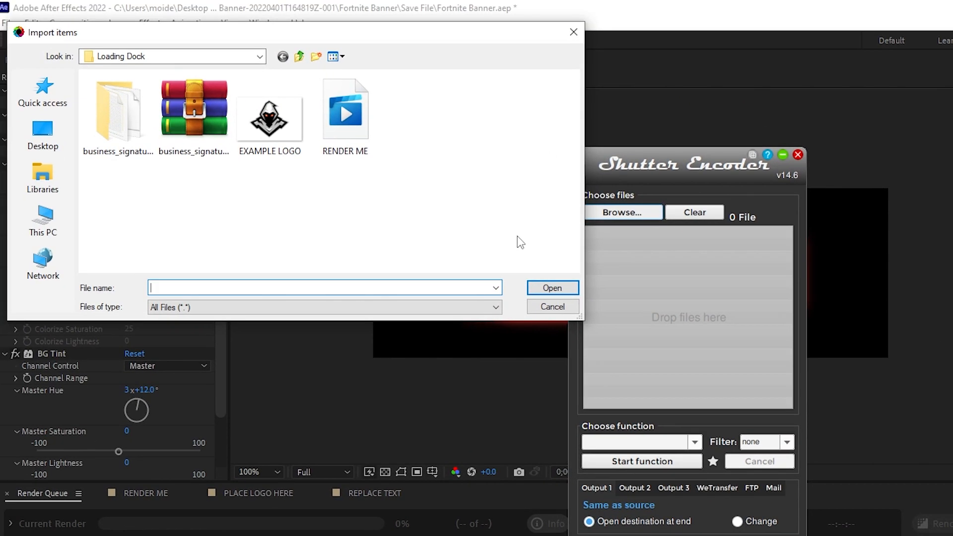
mouse_move(344, 112)
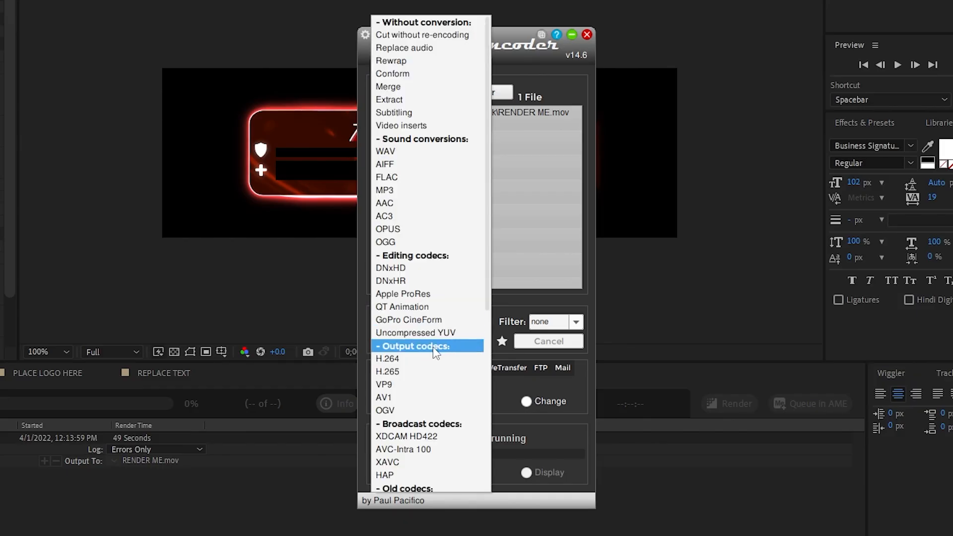
mouse_move(395, 384)
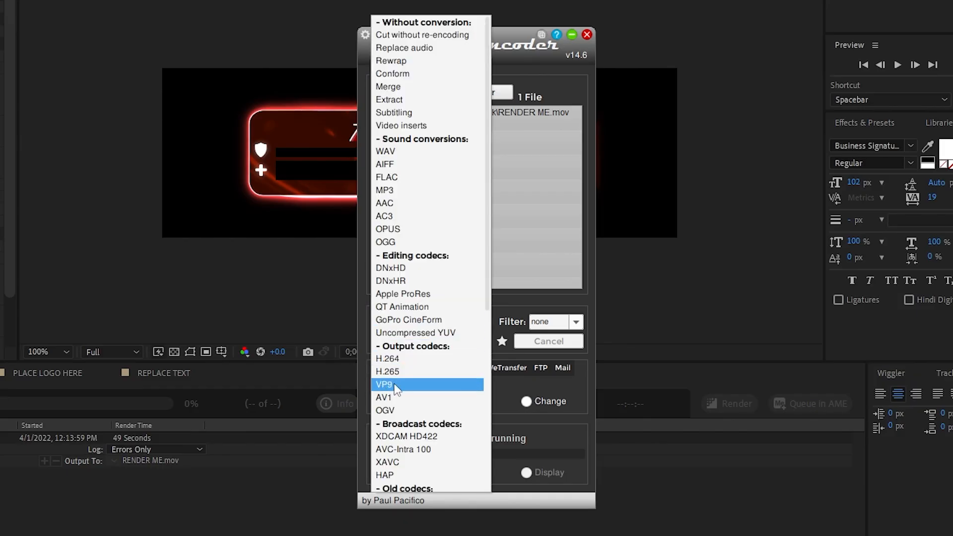
click(383, 384)
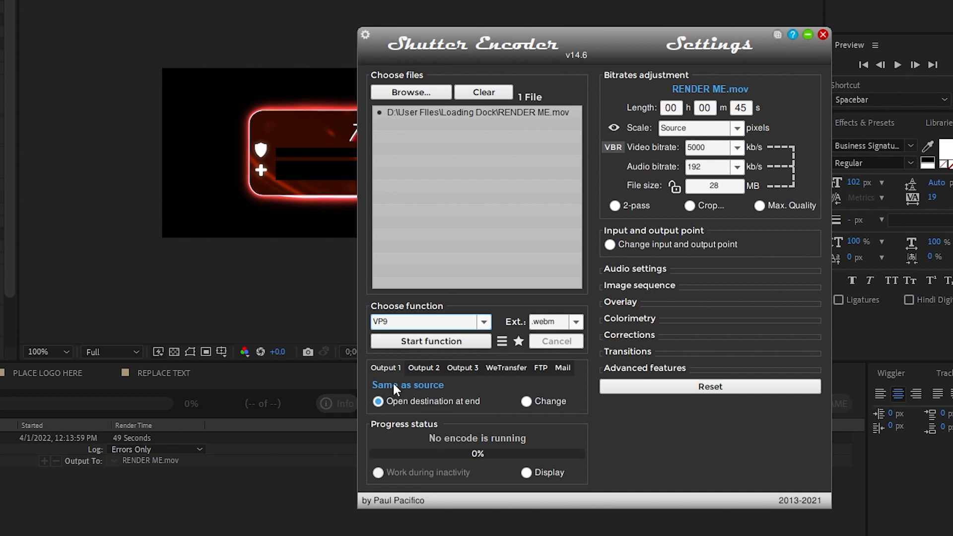
mouse_move(621, 375)
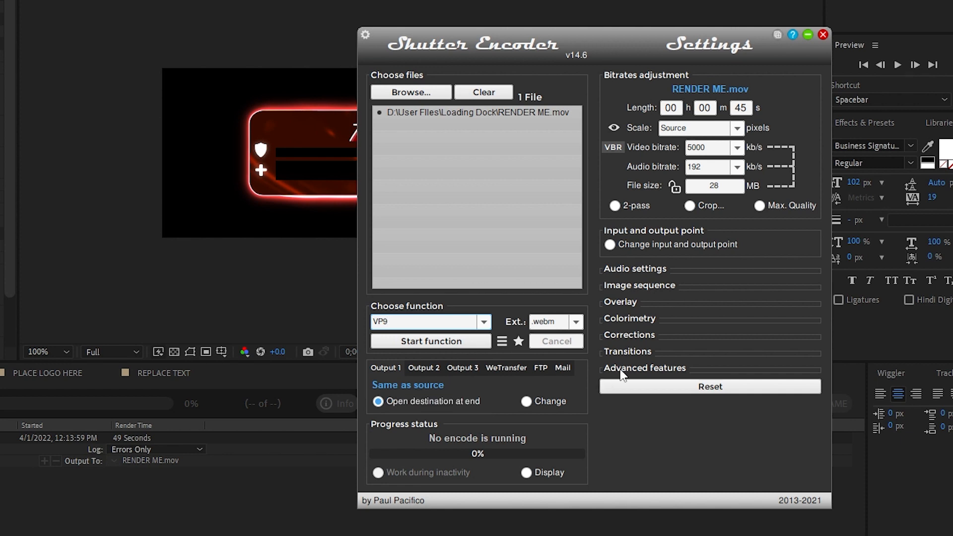
- Enable the alpha channel under Advanced features and run the VP9 encode to 100%
click(644, 367)
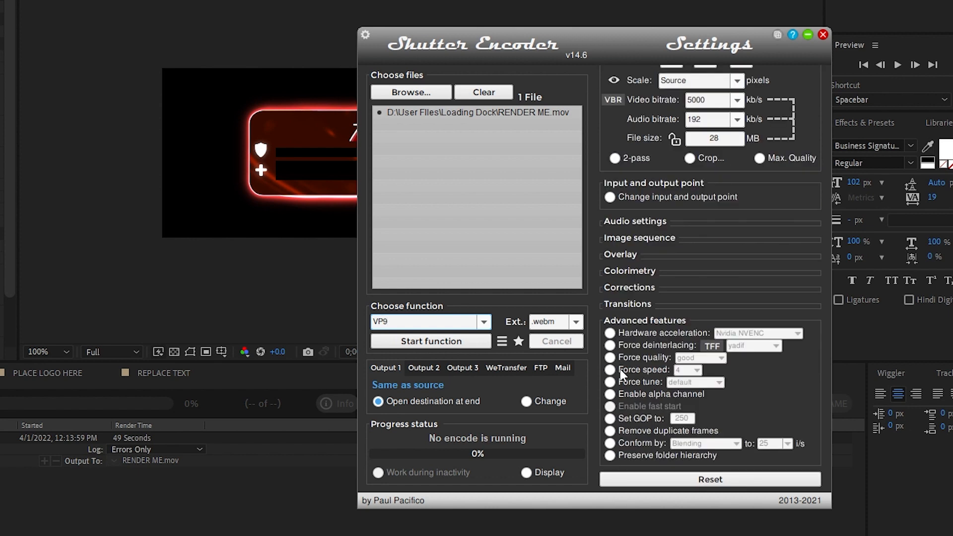
click(609, 394)
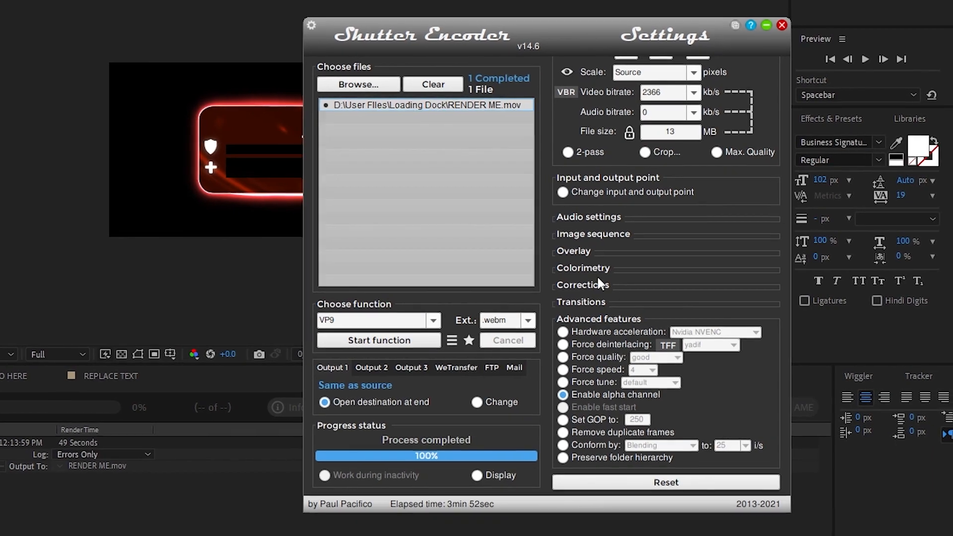
drag(421, 34, 403, 31)
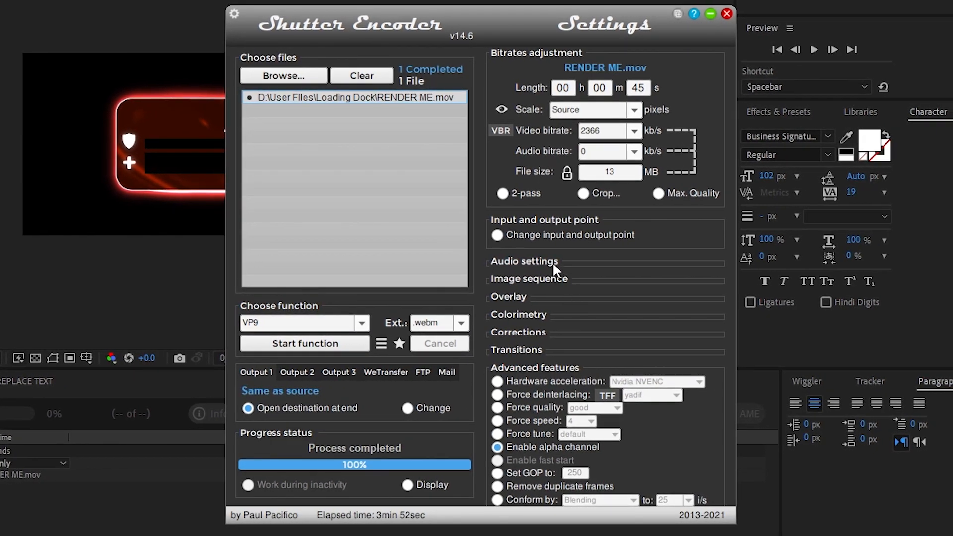
- Review the Audio settings, leave Convert on No audio, and close Shutter Encoder
click(524, 261)
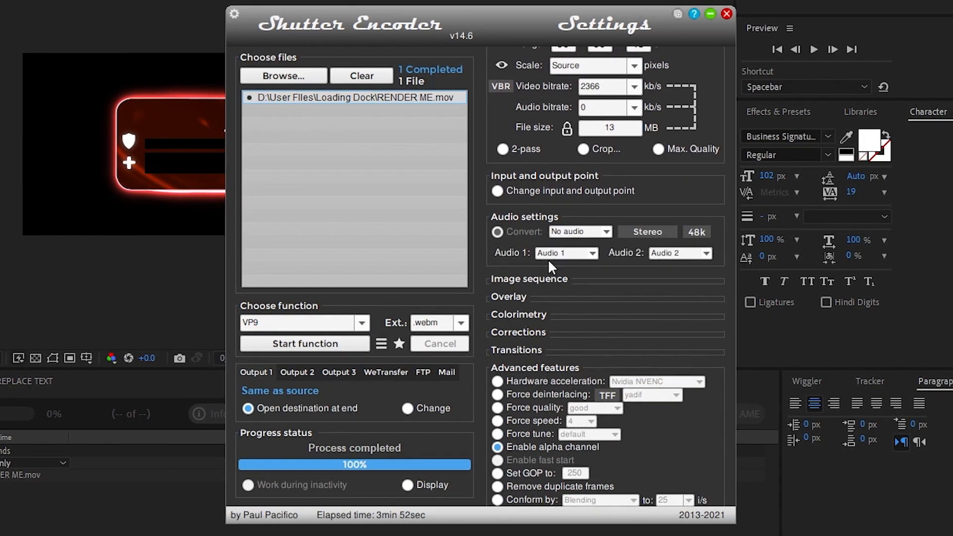
mouse_move(519, 228)
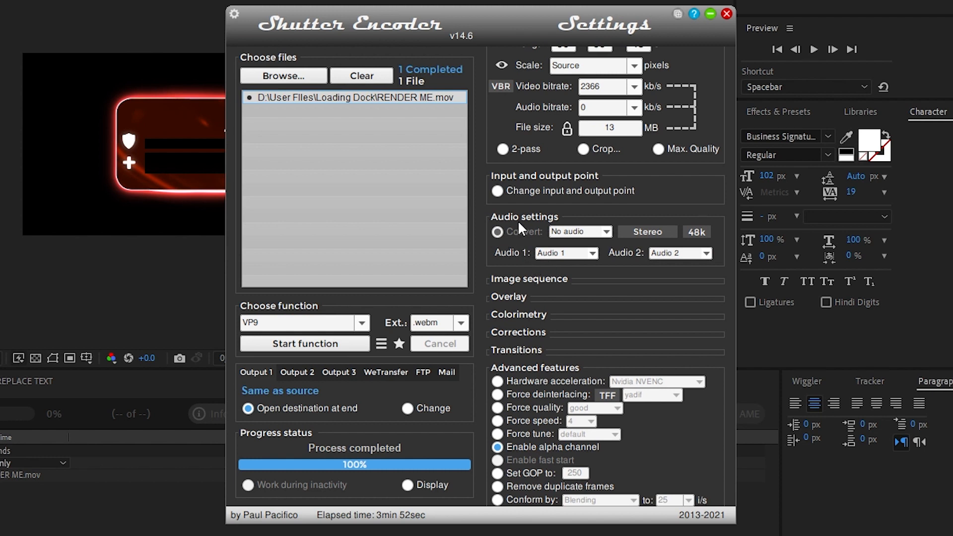
click(606, 232)
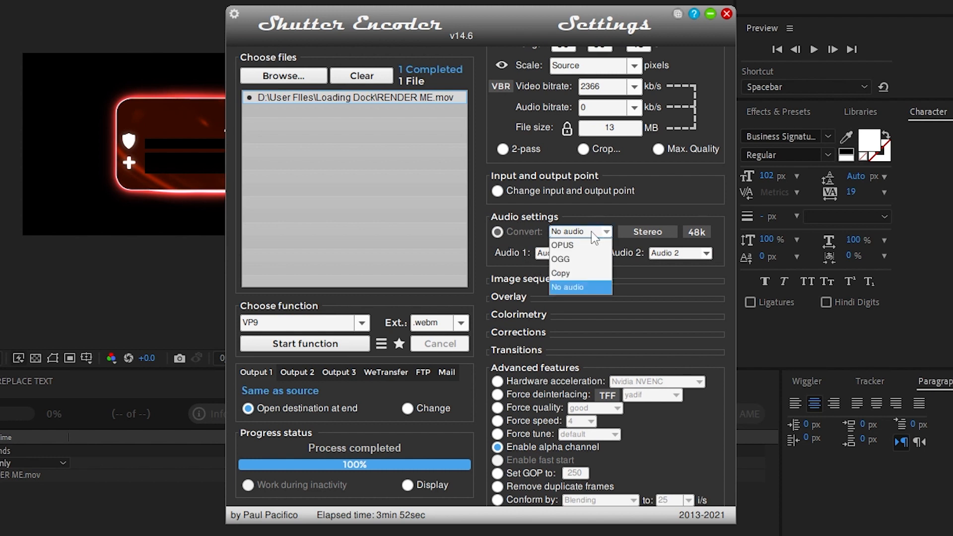
mouse_move(577, 246)
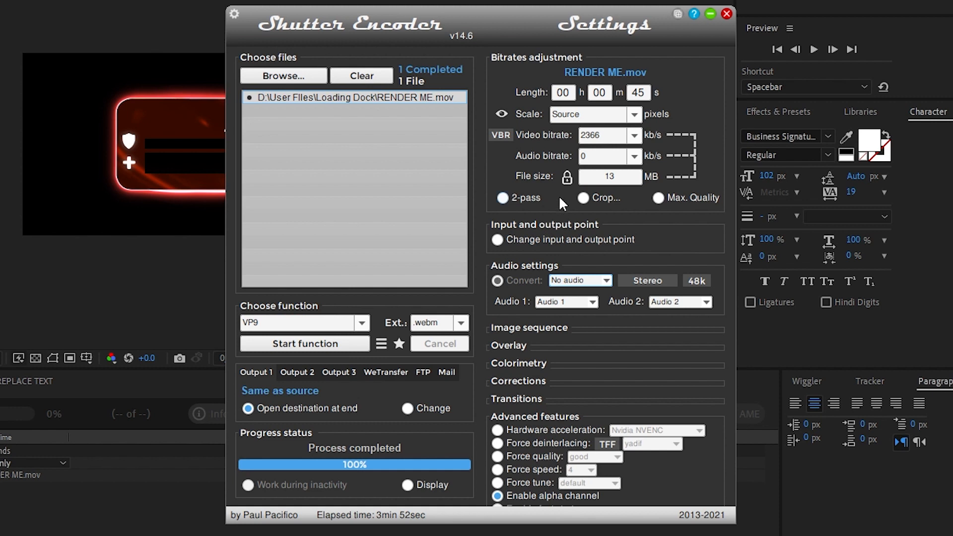
mouse_move(632, 134)
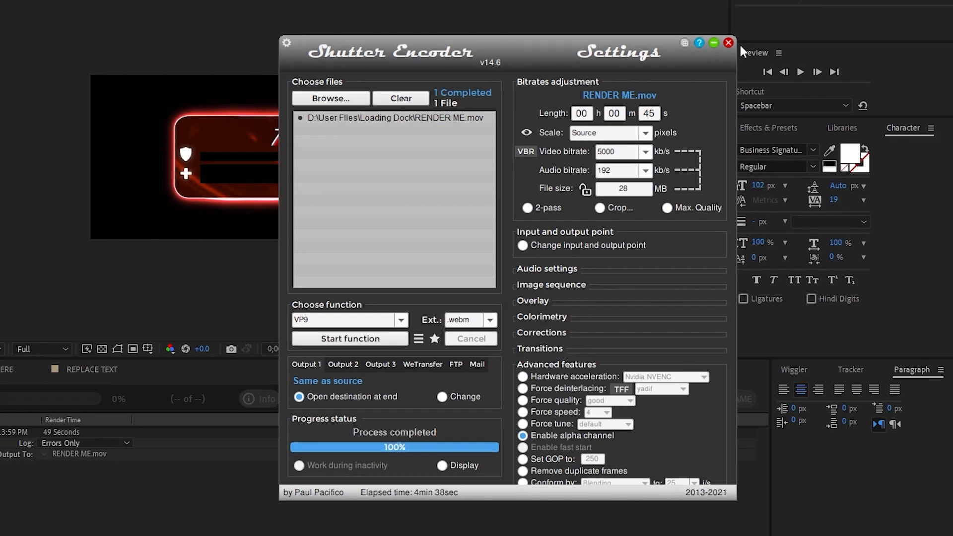
click(727, 43)
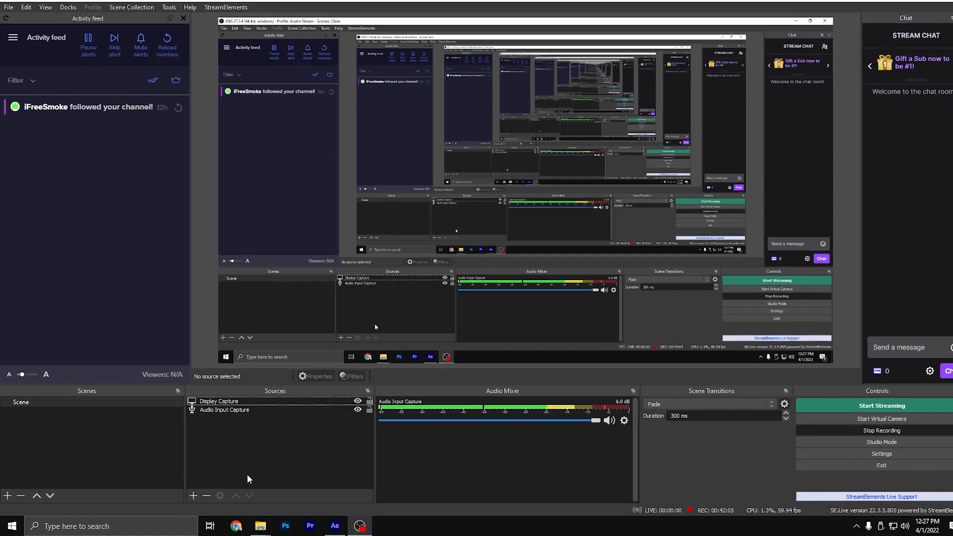
- Add a Media Source named Fortnite Banner pointing to RENDER ME.mov with Loop enabled
click(194, 495)
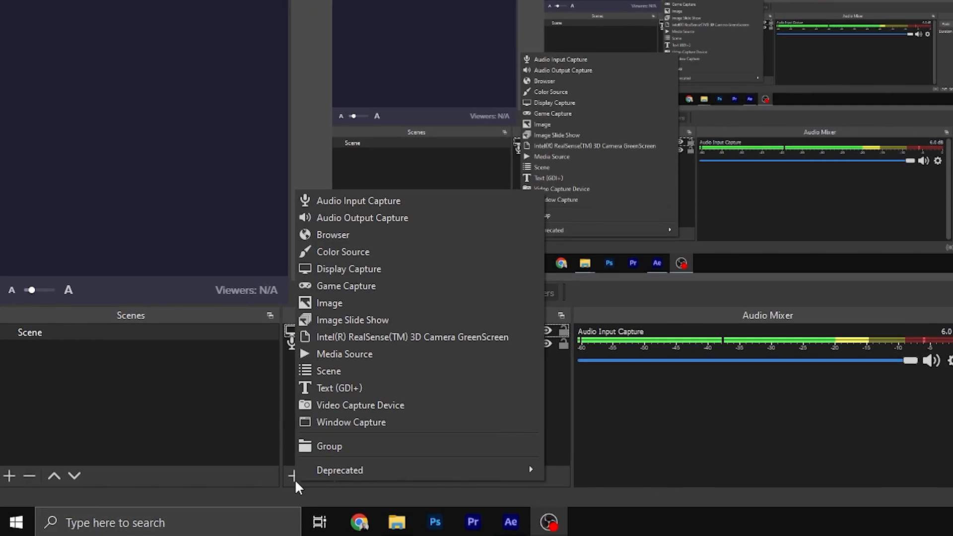
click(349, 269)
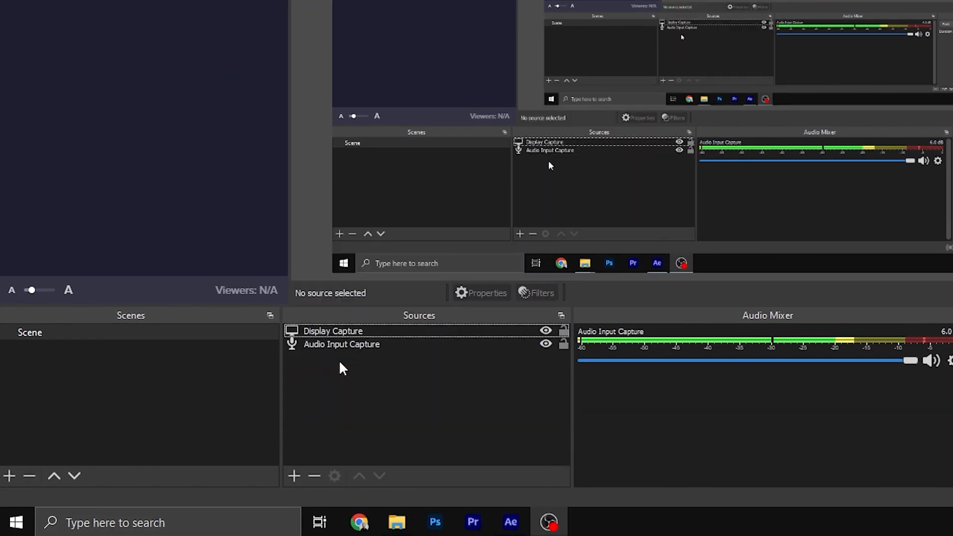
click(294, 476)
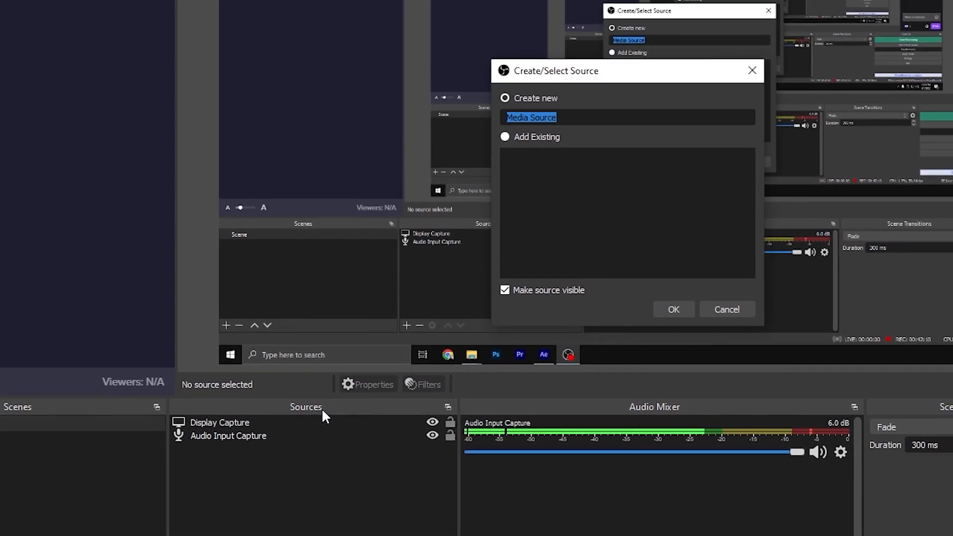
text(Fortnit)
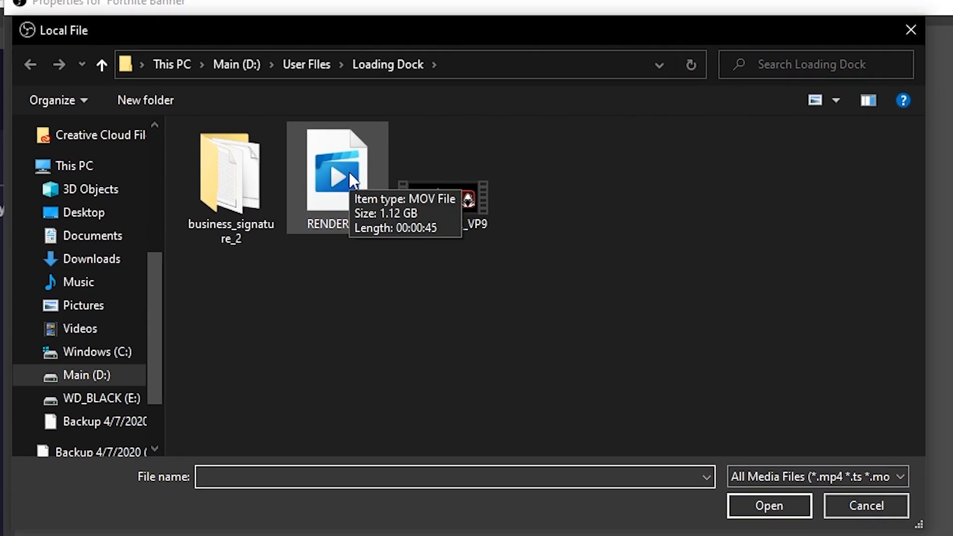
mouse_move(442, 199)
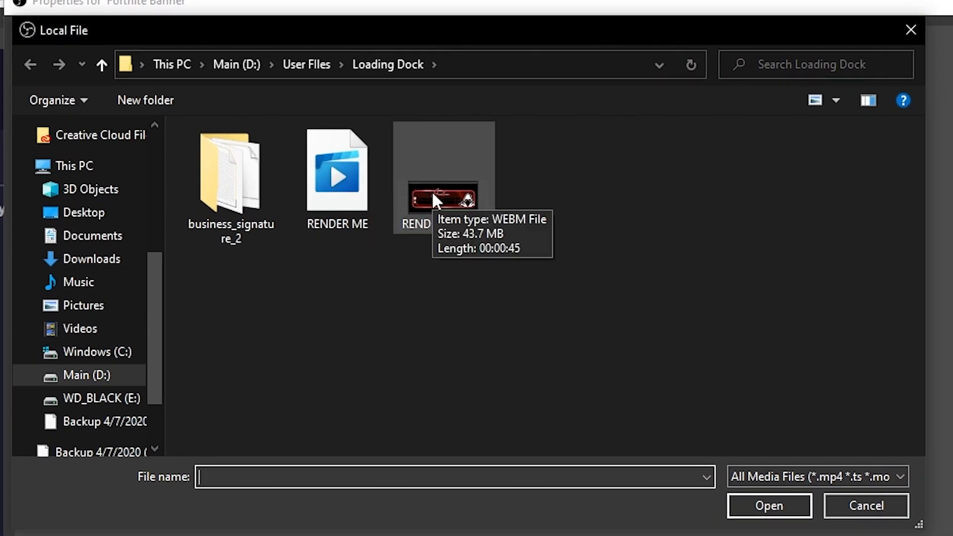
mouse_move(422, 201)
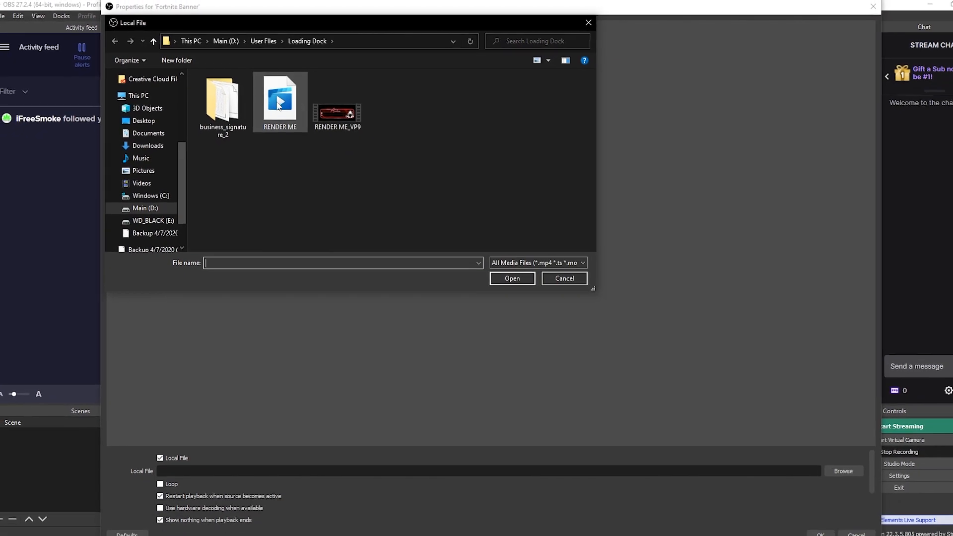
mouse_move(276, 97)
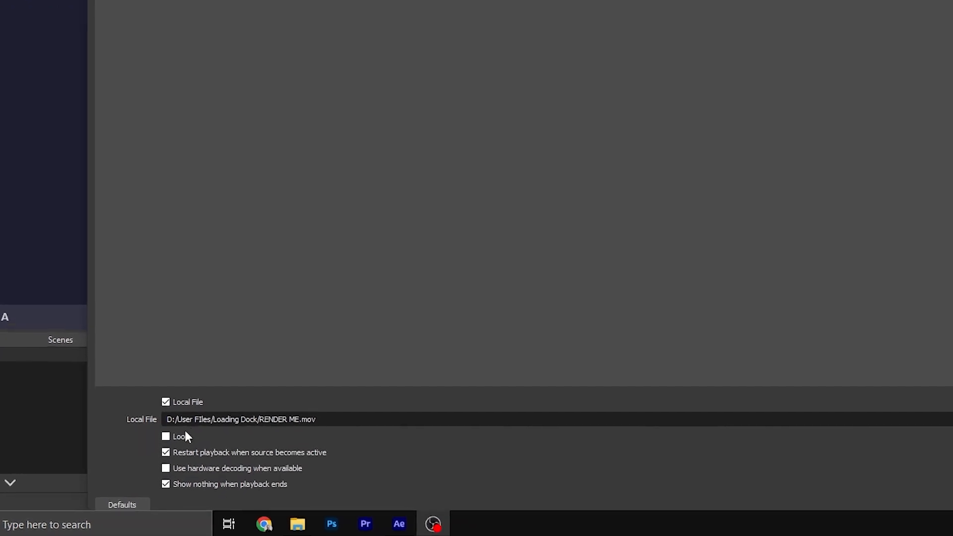
click(165, 436)
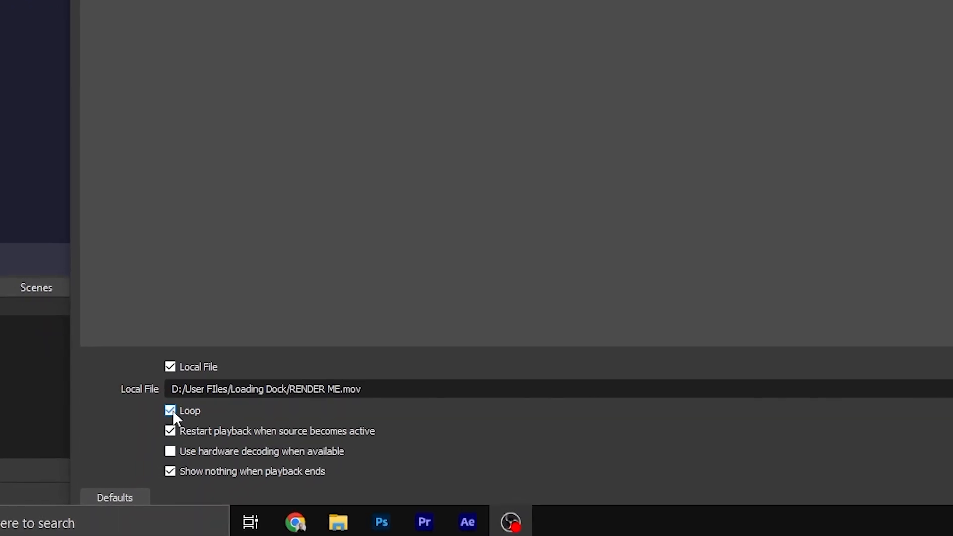